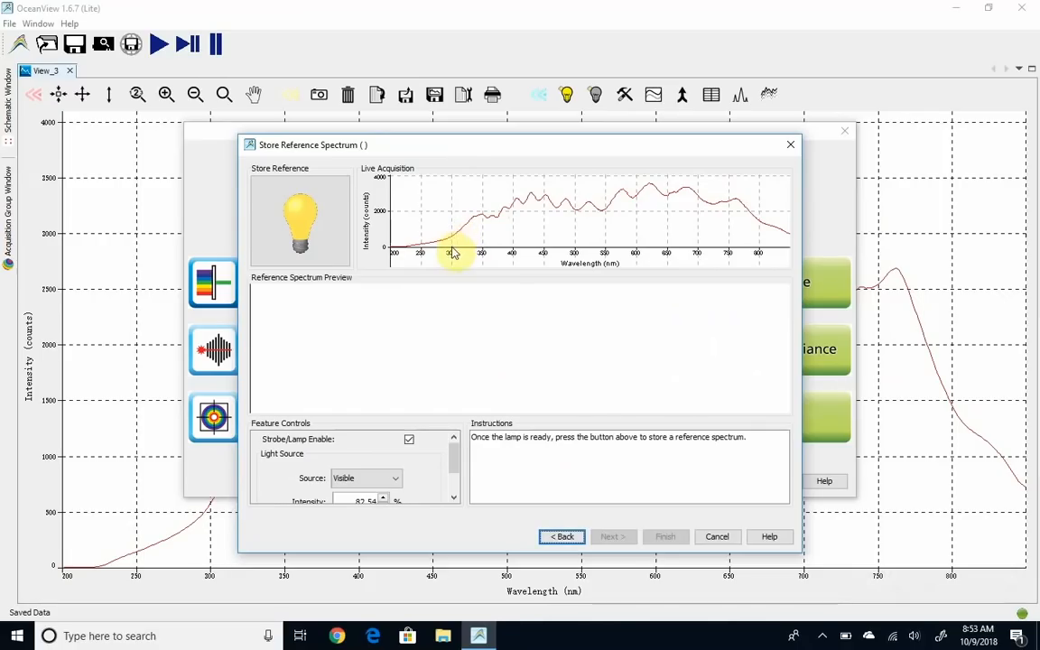
pyautogui.moveTo(455, 246)
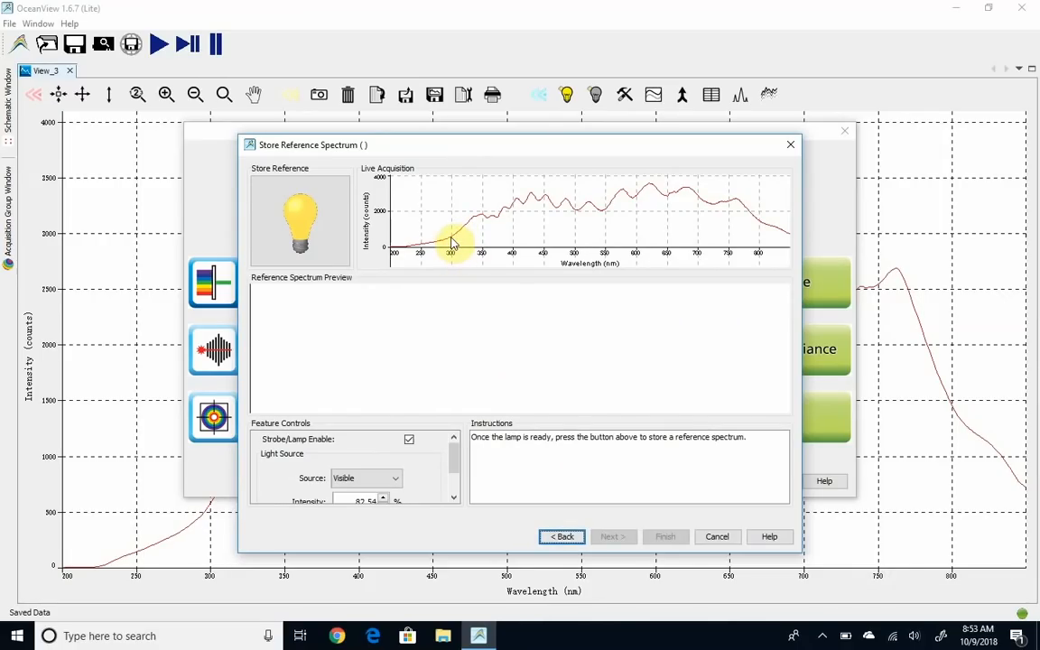
pyautogui.moveTo(475, 180)
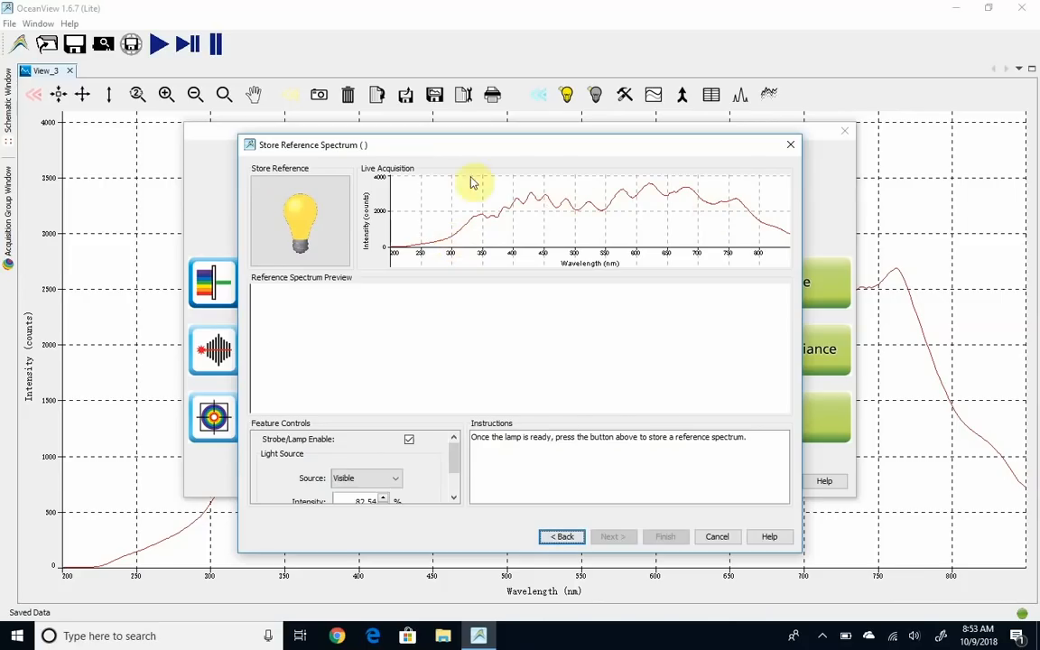
pyautogui.moveTo(301, 222)
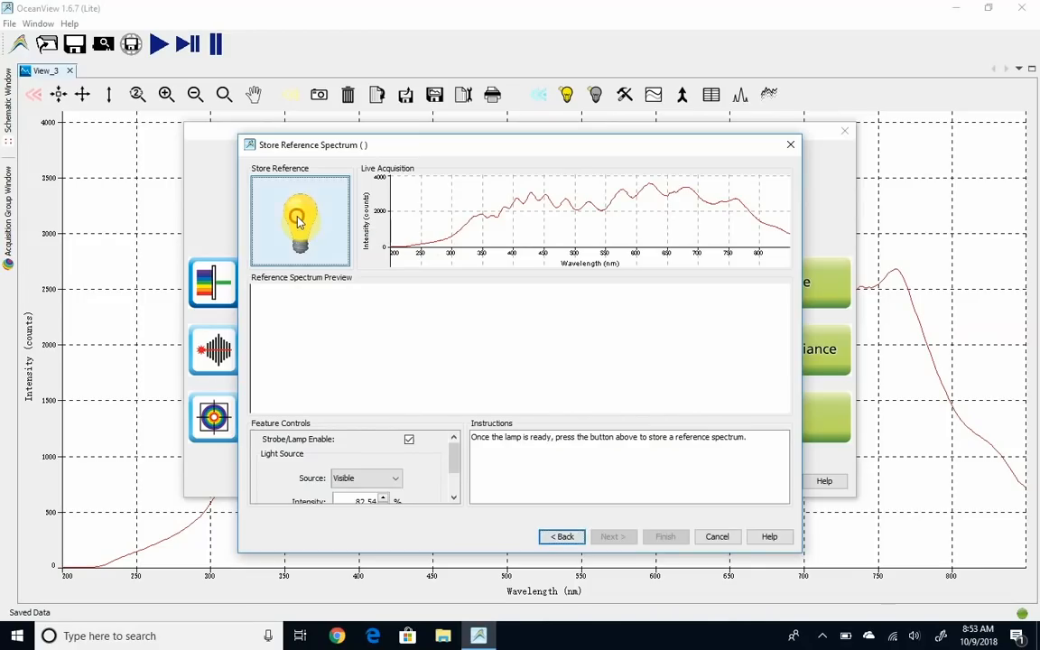
# Capture the lamp's current spectrum as the absorbance reference.
pyautogui.click(300, 222)
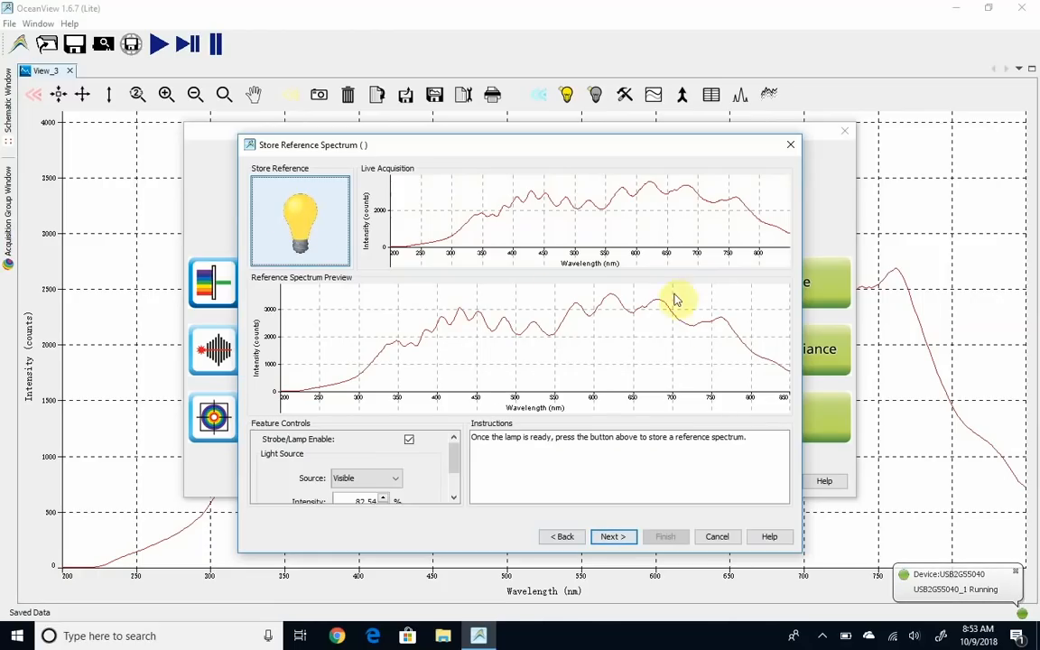
pyautogui.moveTo(509, 320)
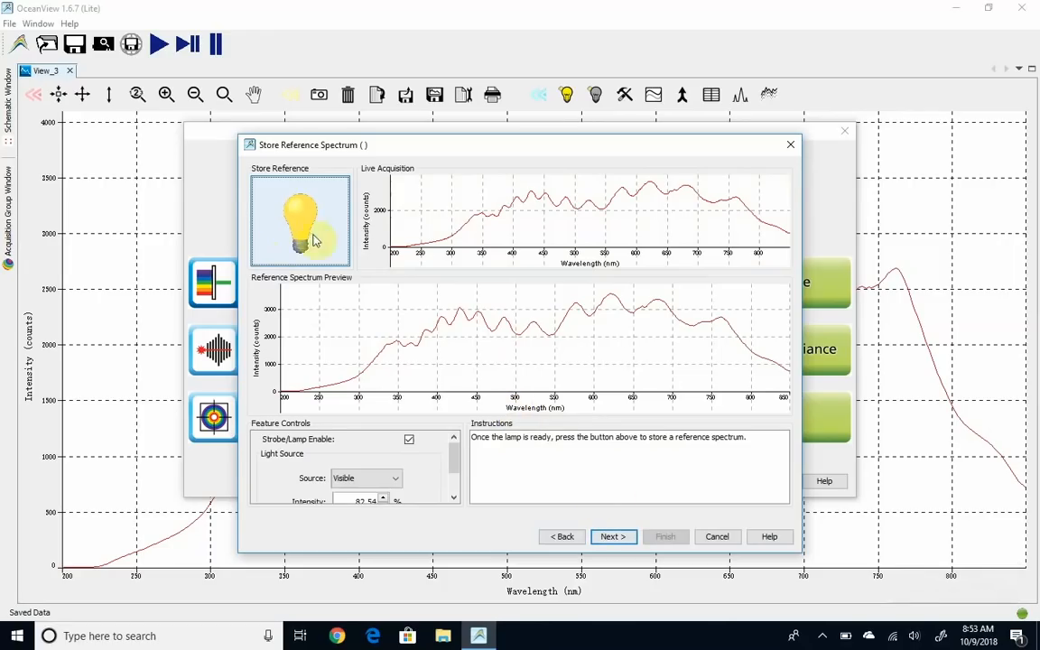
pyautogui.click(612, 537)
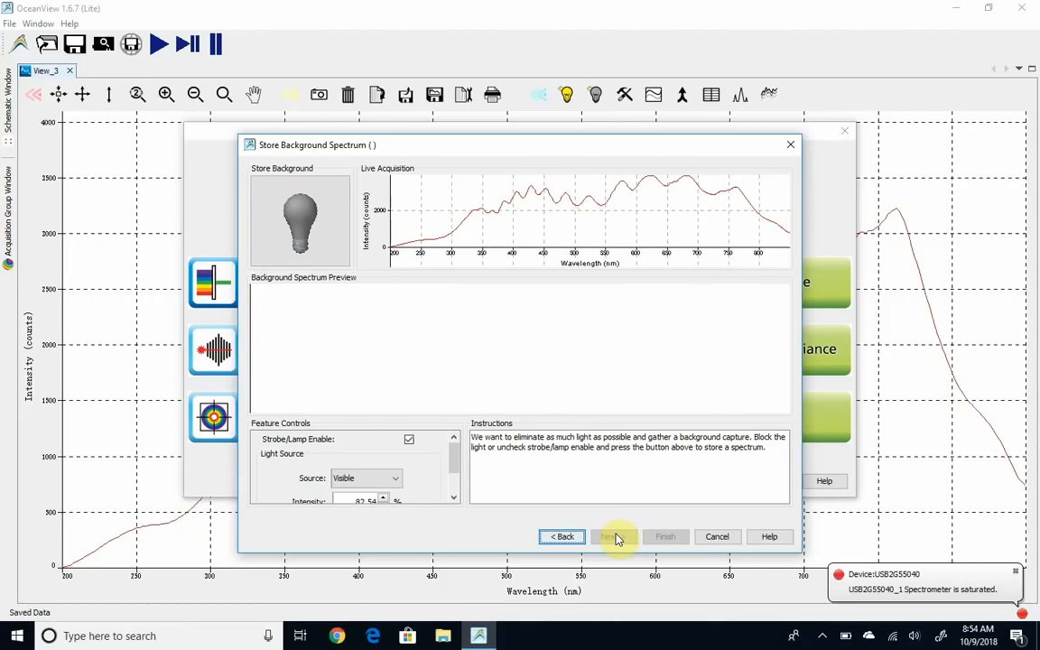
# Store a dark background spectrum and finish the wizard to open the absorbance view.
pyautogui.click(300, 220)
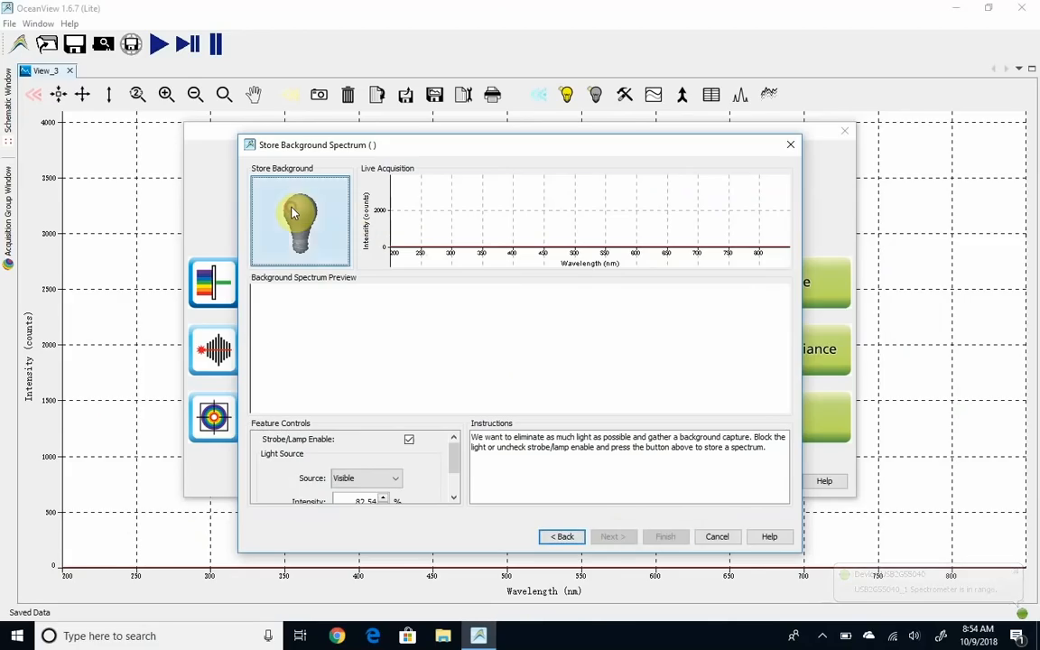
pyautogui.click(300, 222)
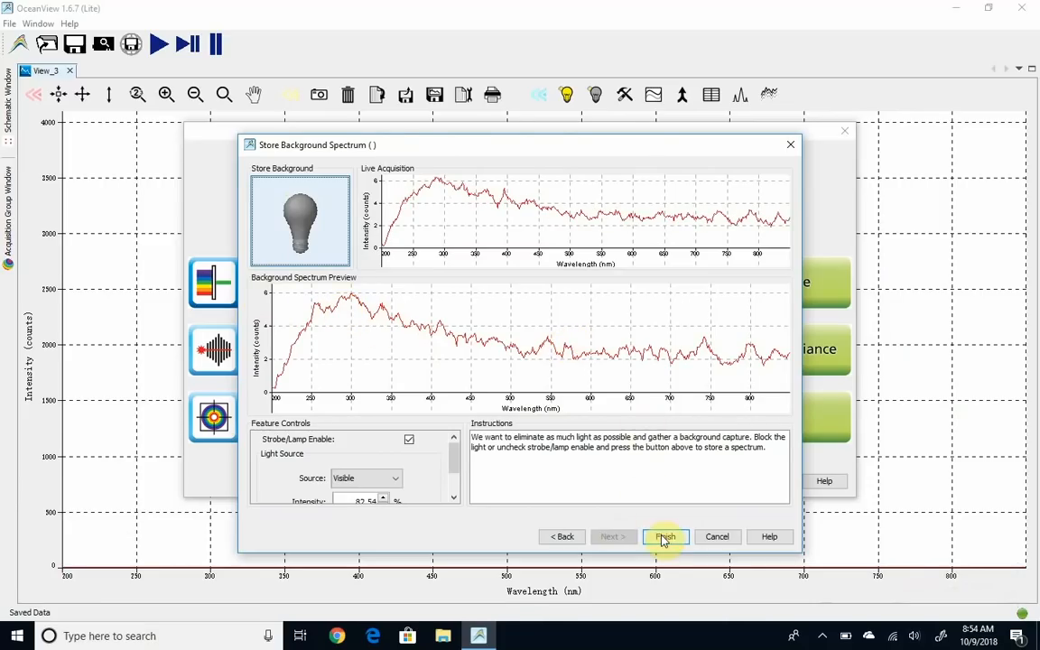
pyautogui.click(666, 537)
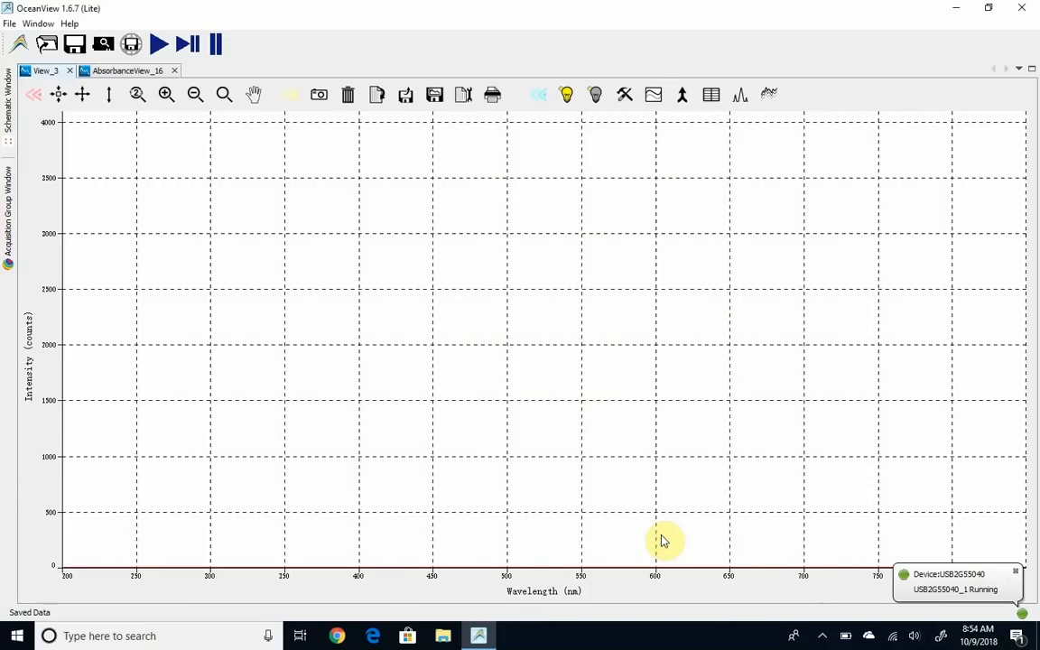
pyautogui.moveTo(398, 165)
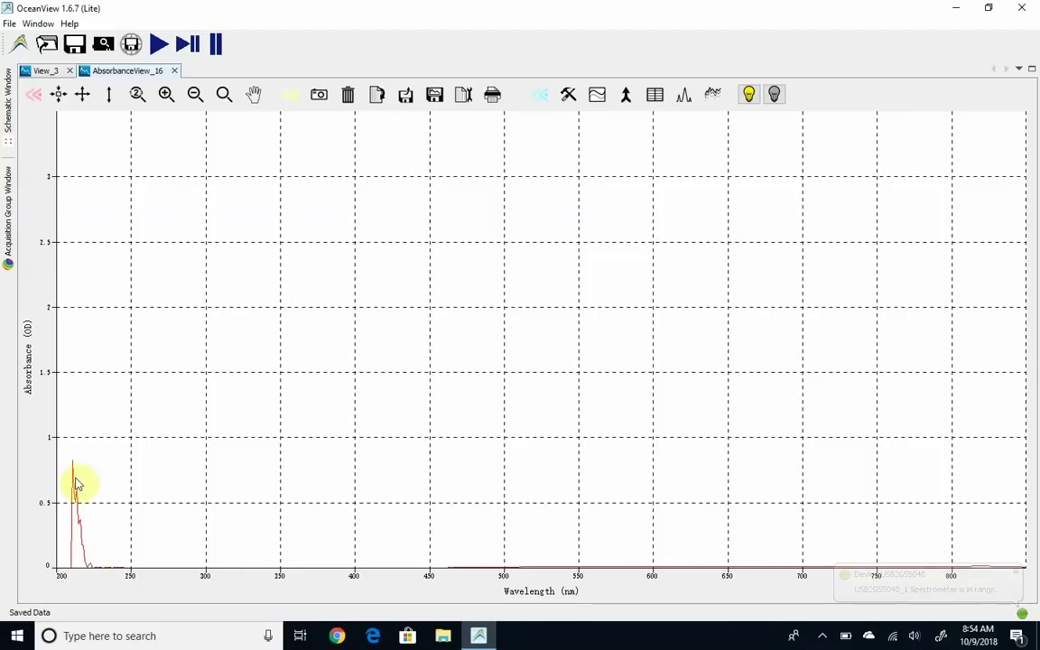
pyautogui.moveTo(449, 586)
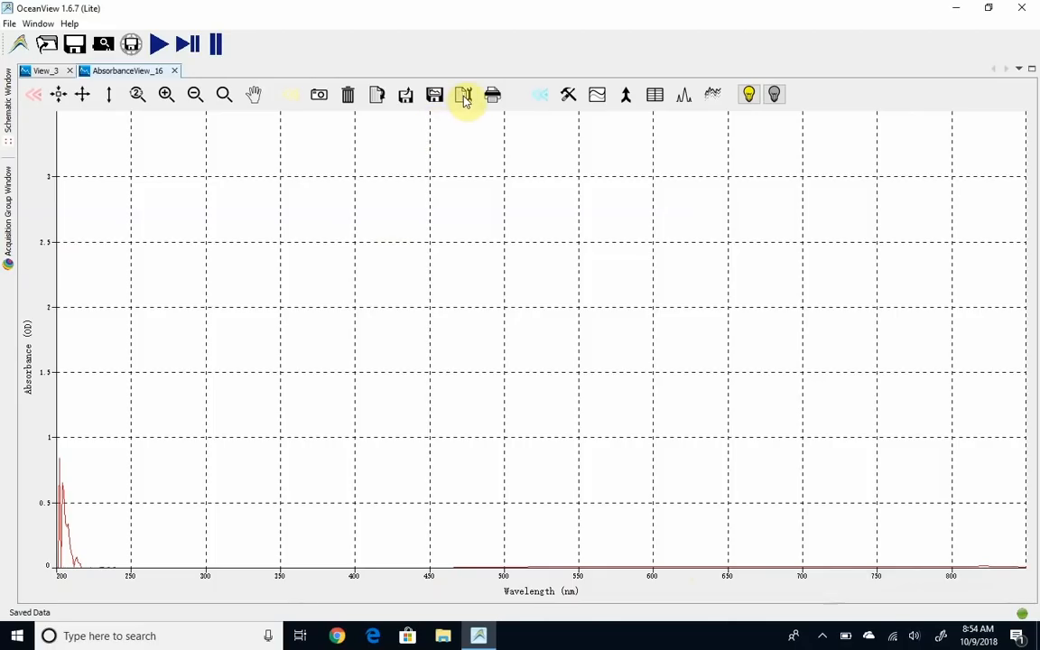
pyautogui.moveTo(464, 94)
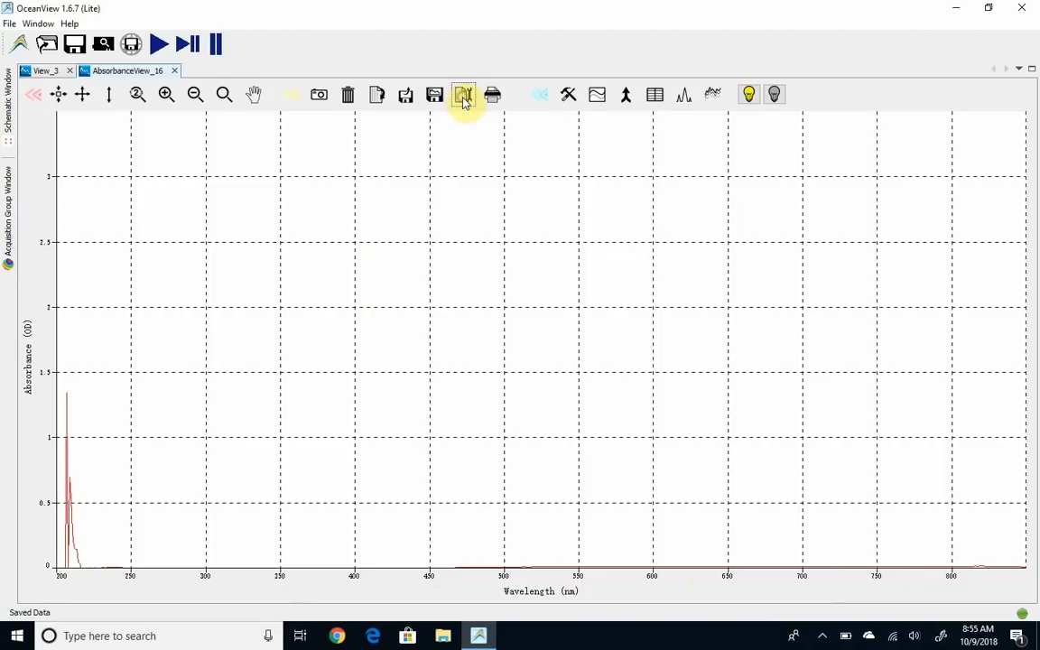
# Bring up the graph-saving parameters and confirm ASCII file format with header data.
pyautogui.click(463, 94)
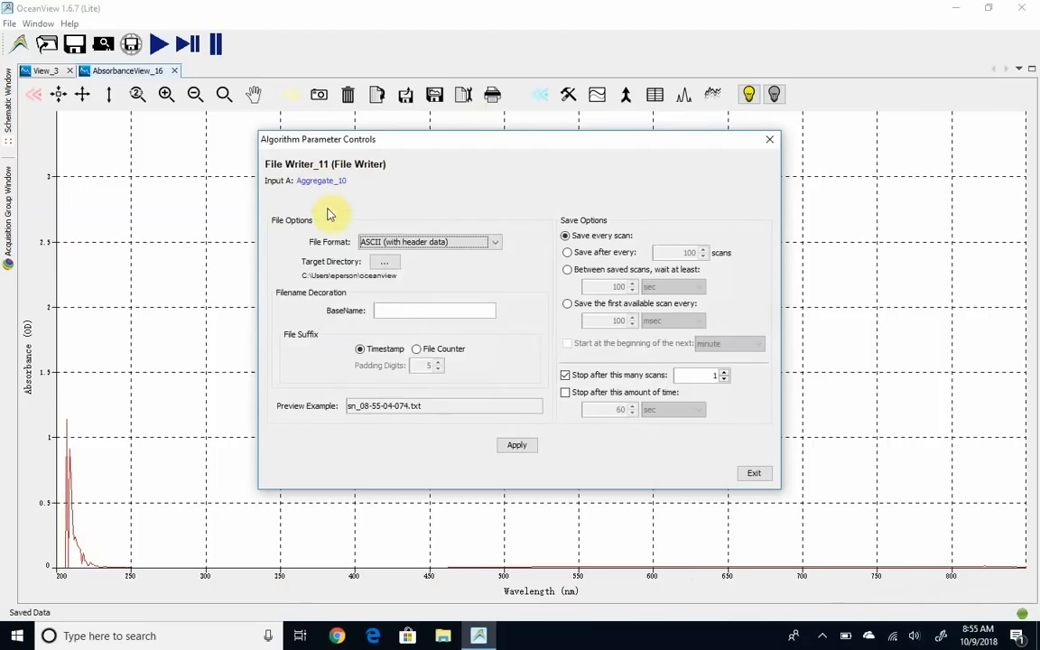
pyautogui.click(424, 242)
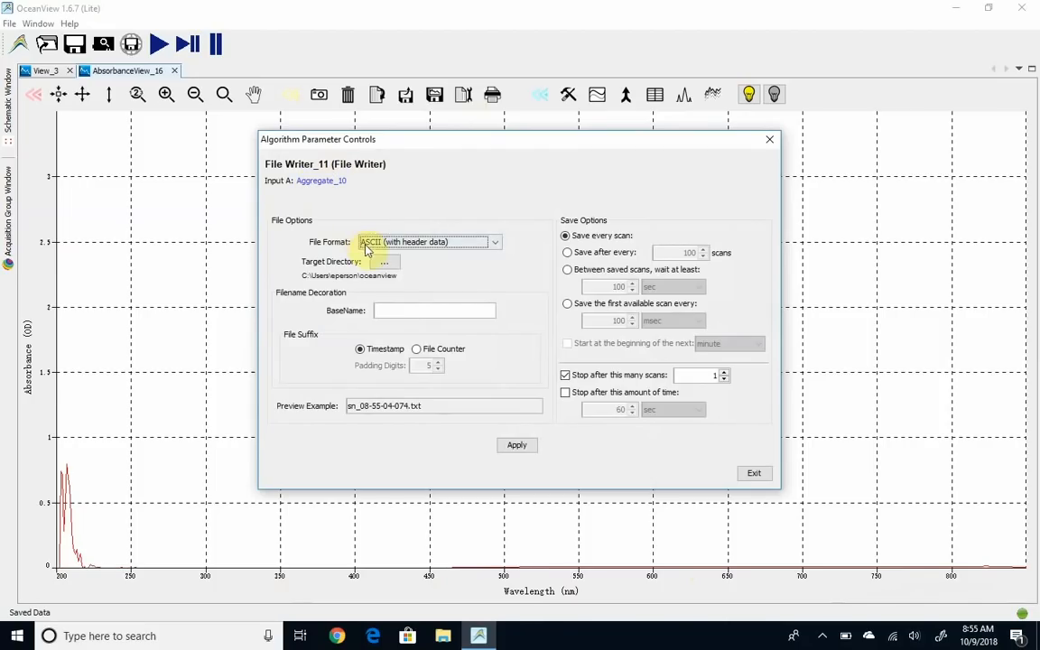
pyautogui.moveTo(316, 285)
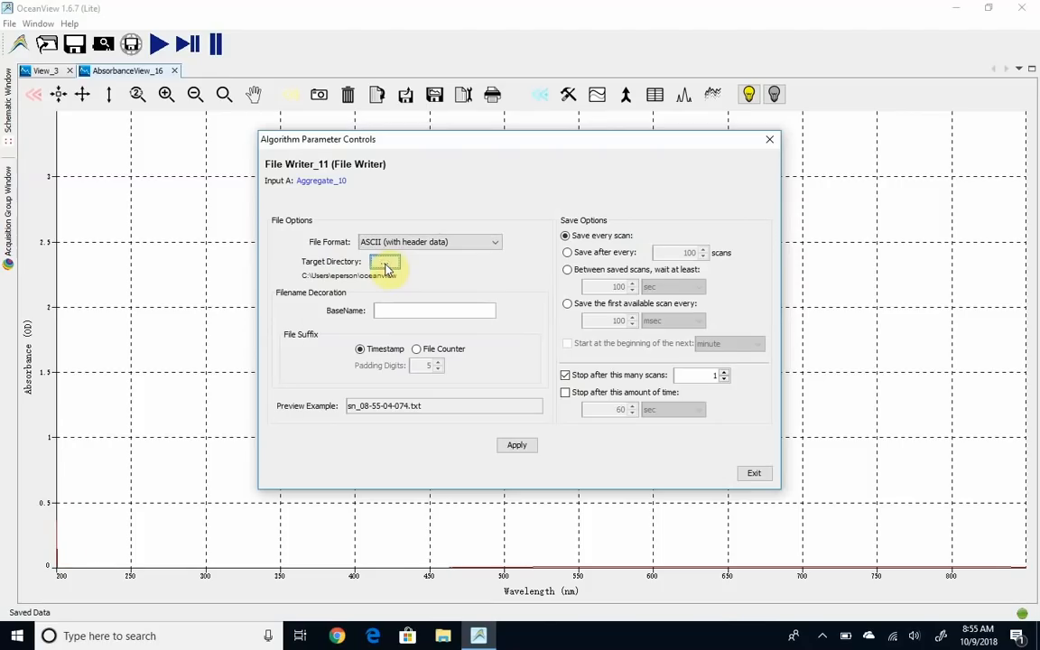
# Create a 'CHEM 3A ZIP' folder on the Desktop for saved spectra.
pyautogui.click(387, 263)
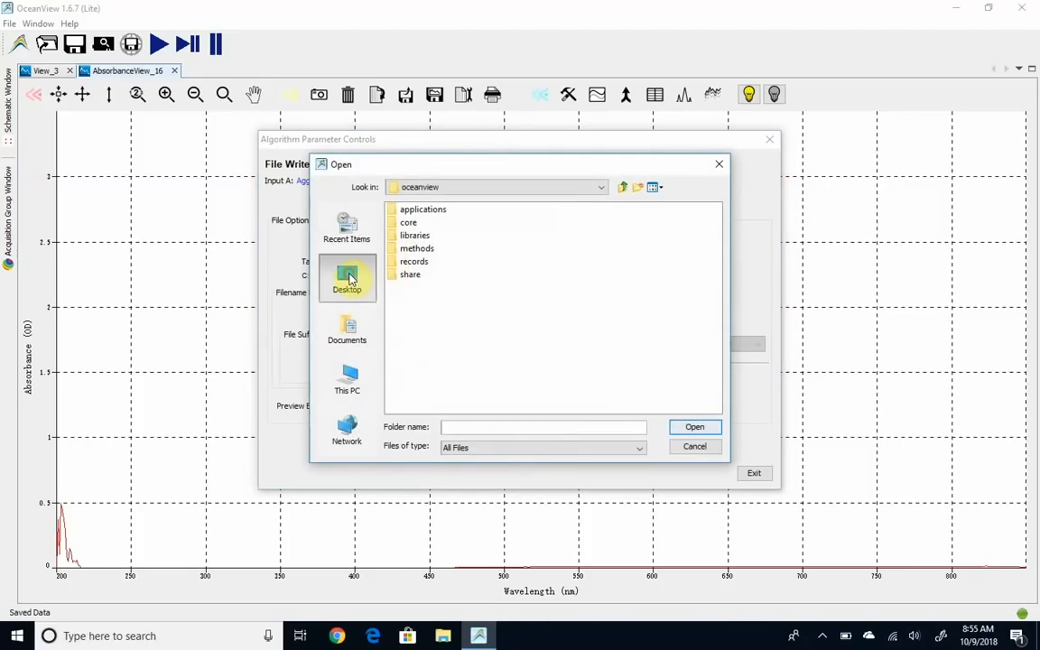
pyautogui.click(346, 280)
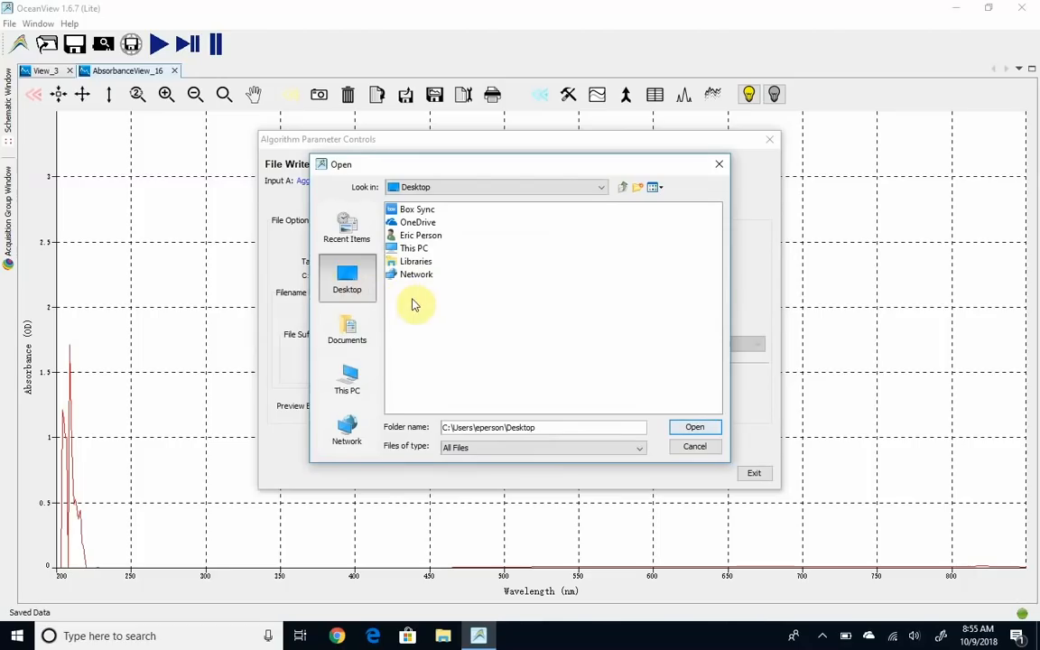
pyautogui.moveTo(510, 263)
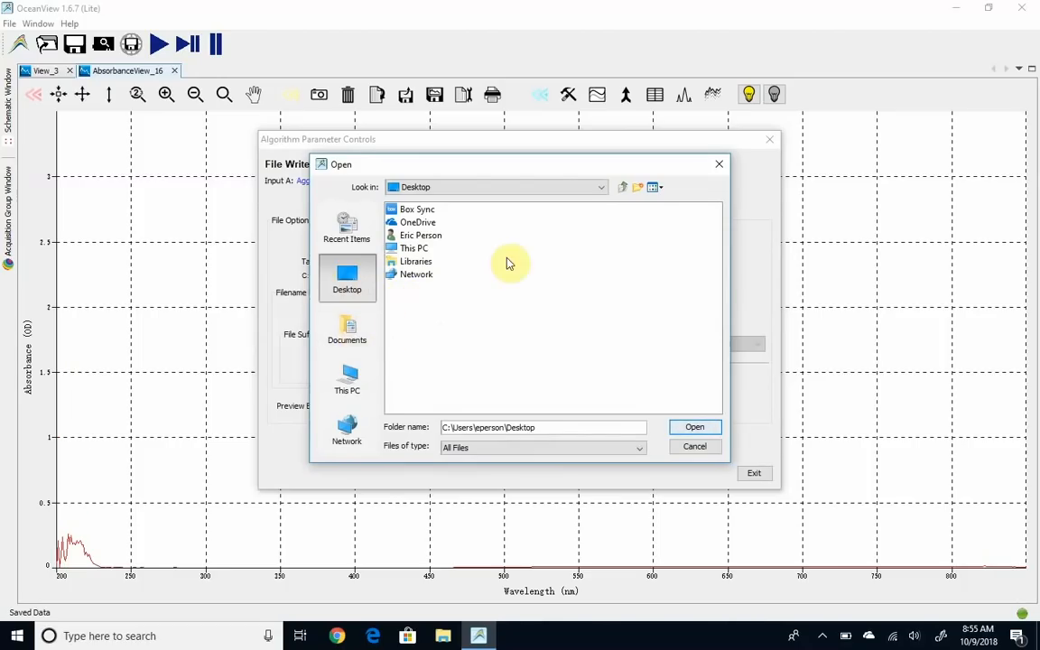
pyautogui.click(637, 187)
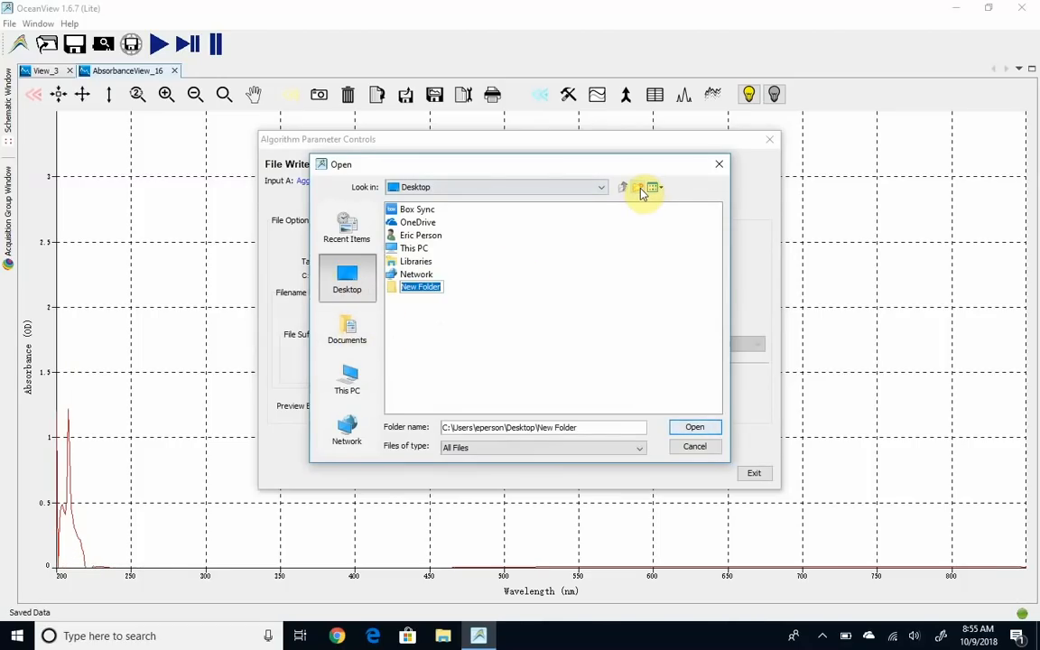
pyautogui.write('CHEM')
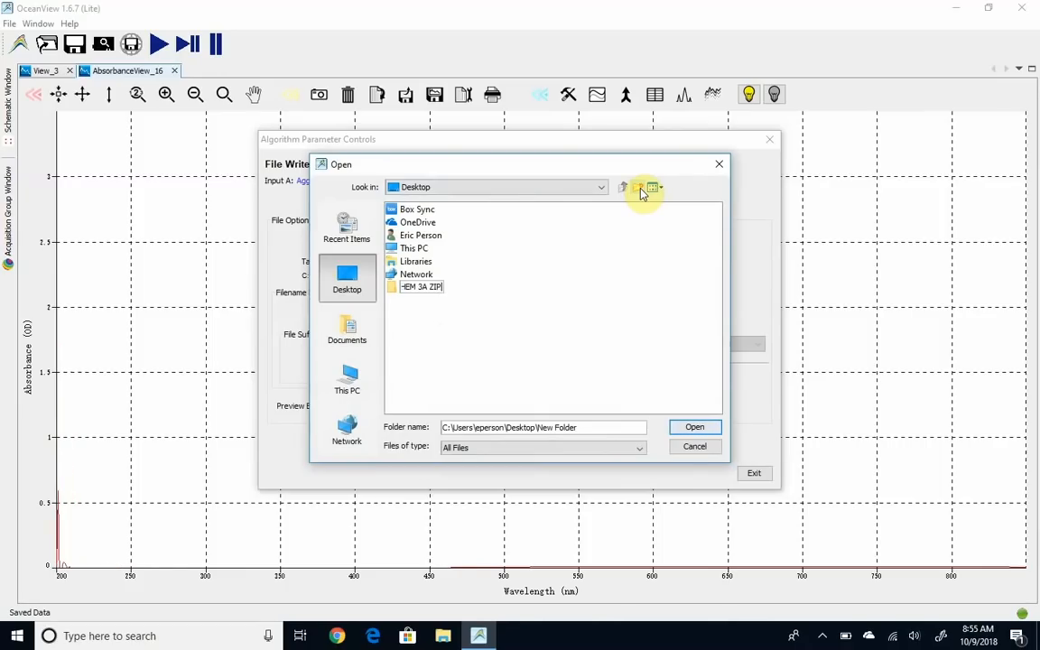
pyautogui.click(422, 286)
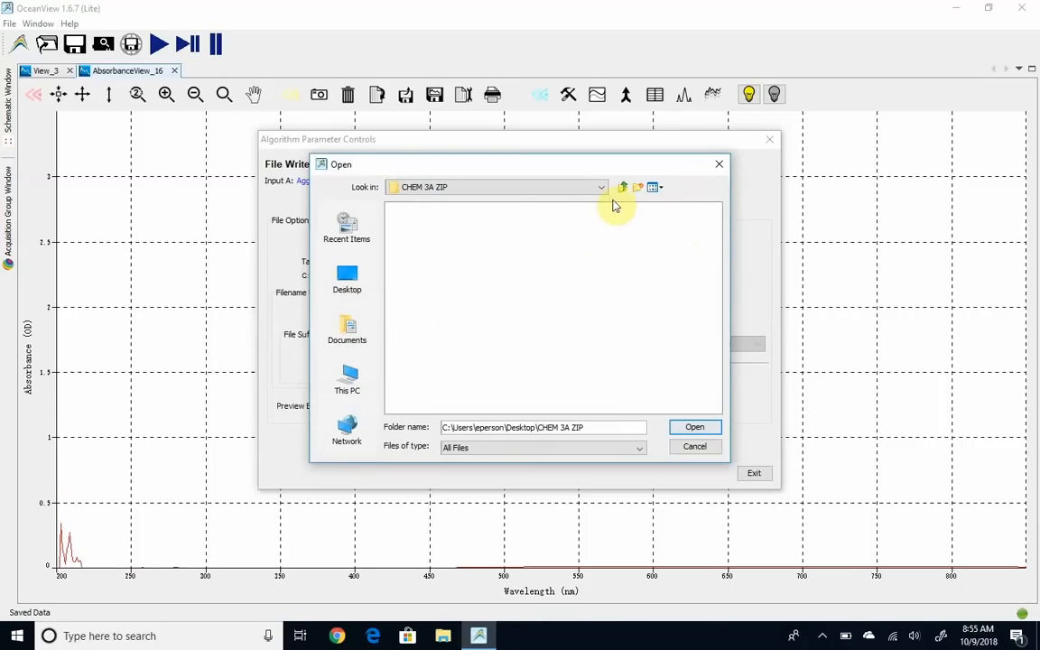
# Create nested 'M 8AM' and 'Team A' folders and set Team A as target directory.
pyautogui.click(638, 187)
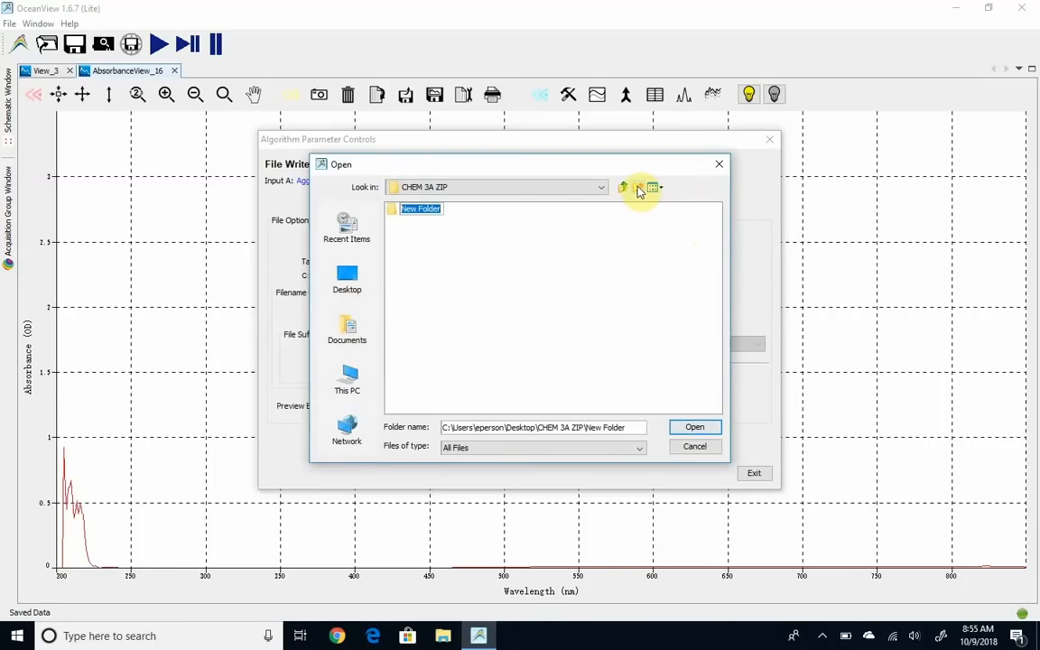
pyautogui.write('M 8AM')
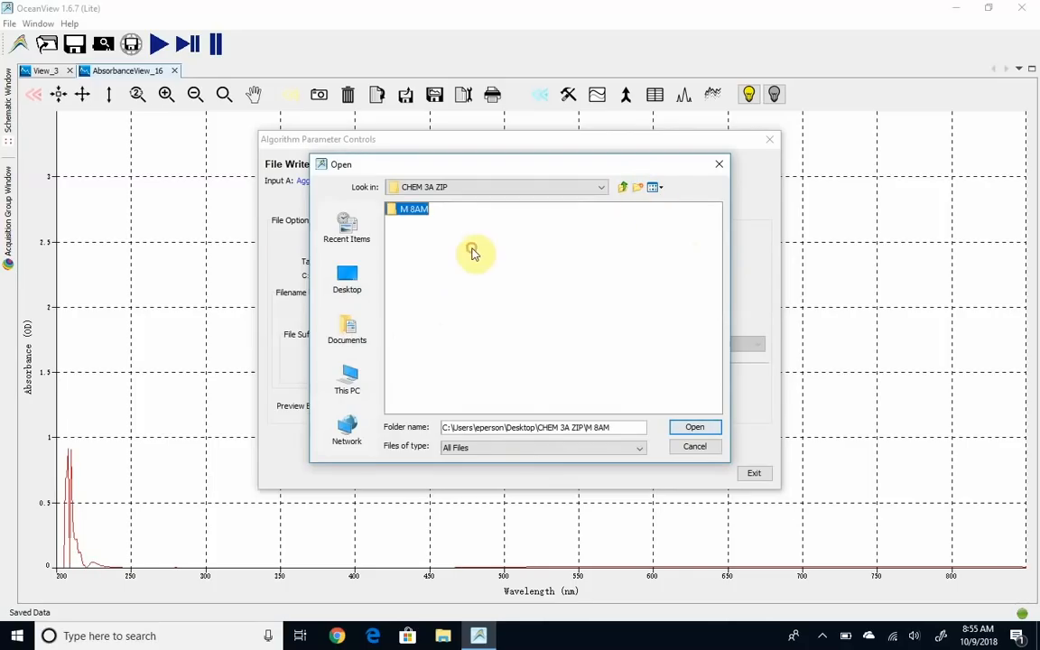
pyautogui.doubleClick(414, 209)
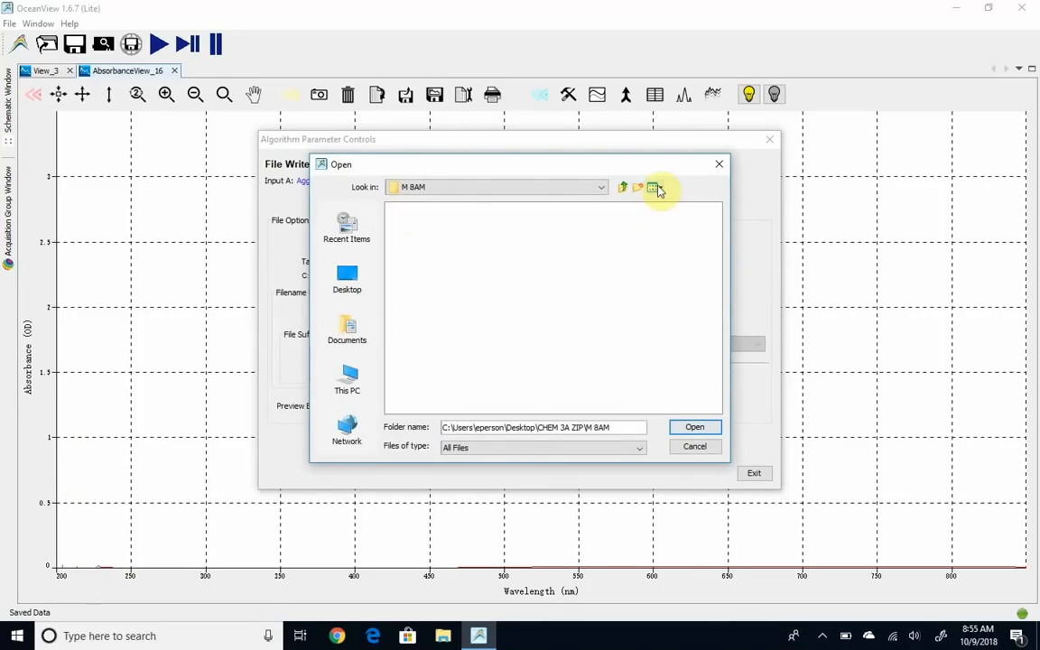
pyautogui.click(653, 187)
pyautogui.write('Team A')
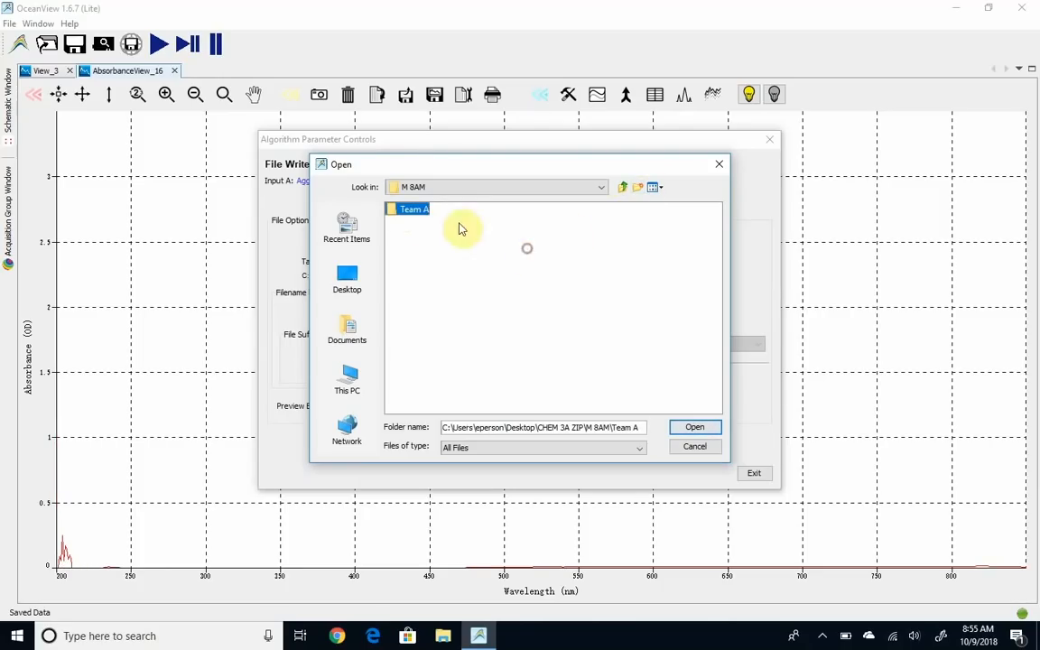
pyautogui.doubleClick(413, 209)
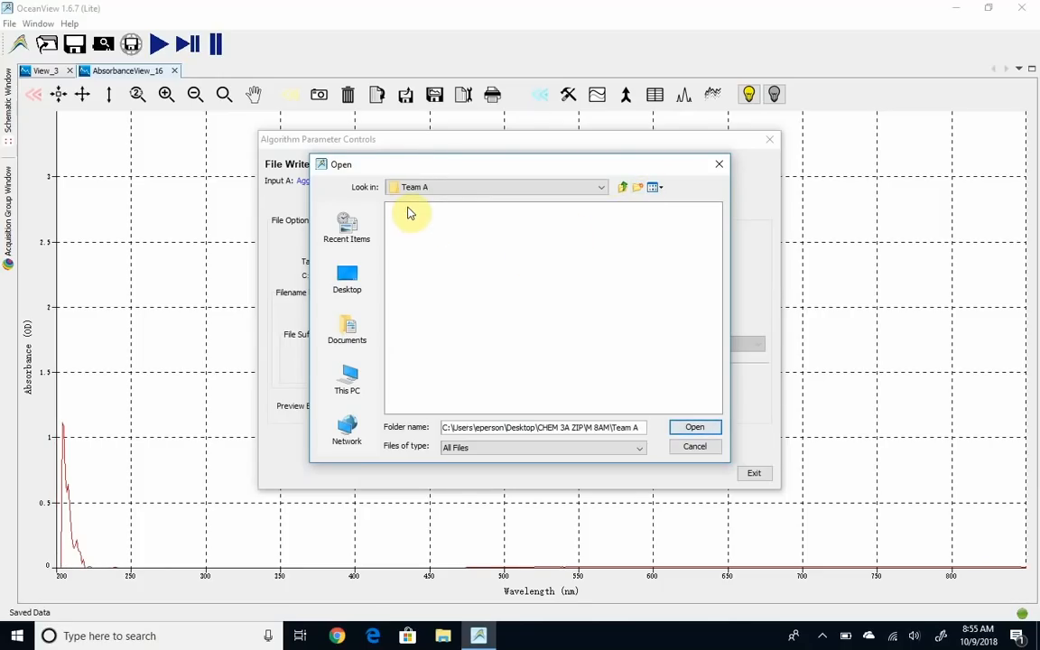
pyautogui.moveTo(572, 281)
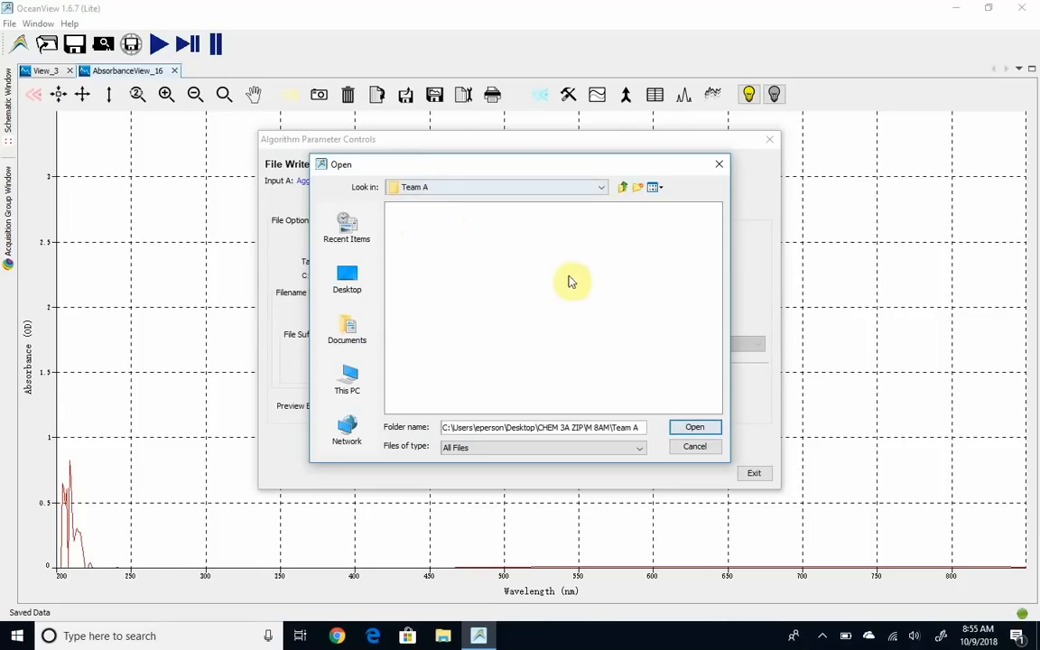
pyautogui.click(694, 426)
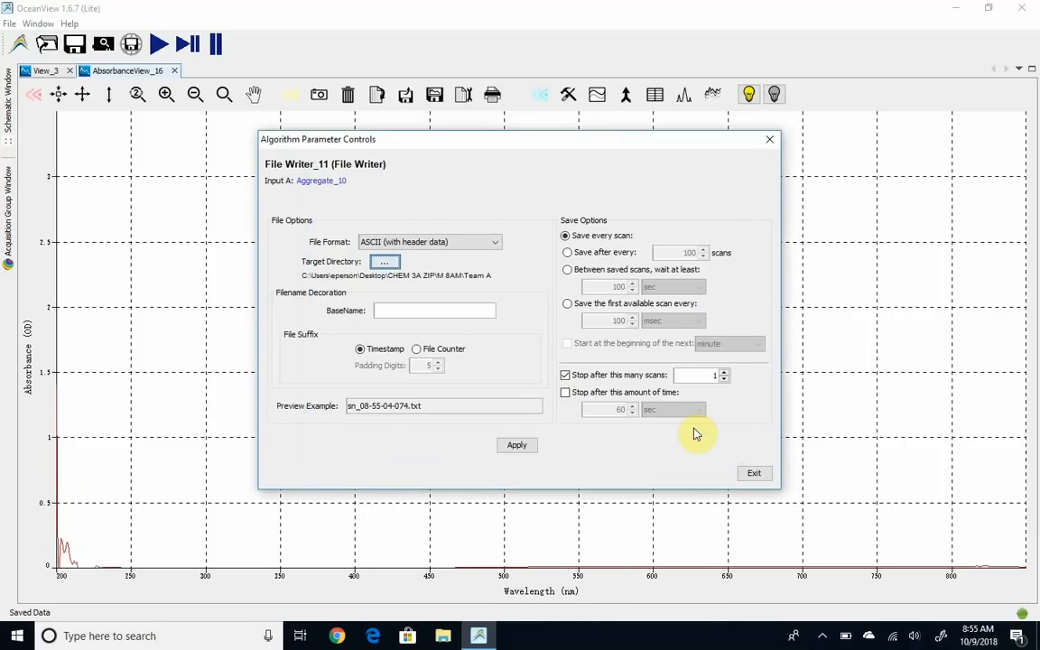
pyautogui.moveTo(346, 291)
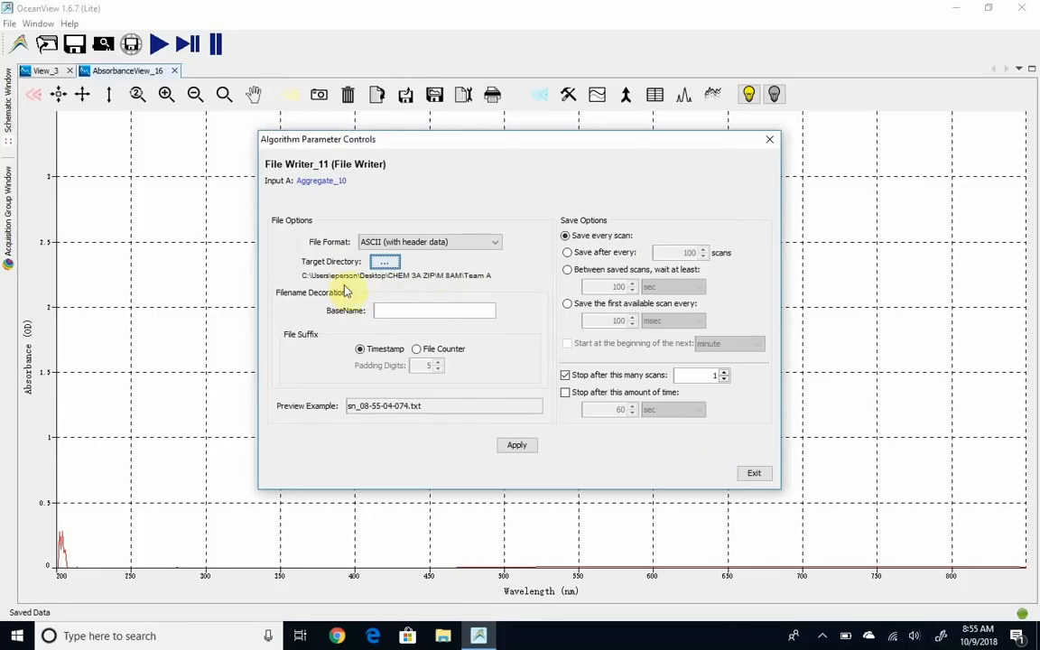
pyautogui.moveTo(411, 284)
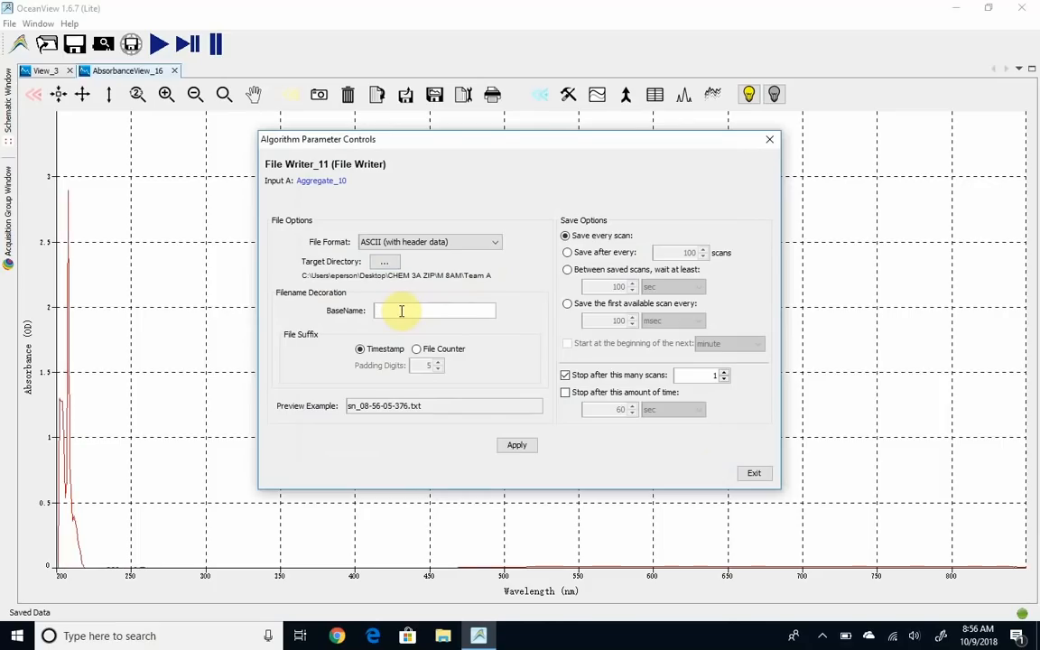
# Enter 'DrinkMix' as the file base name, apply, and exit Algorithm Parameter Controls.
pyautogui.write('DrinkMix')
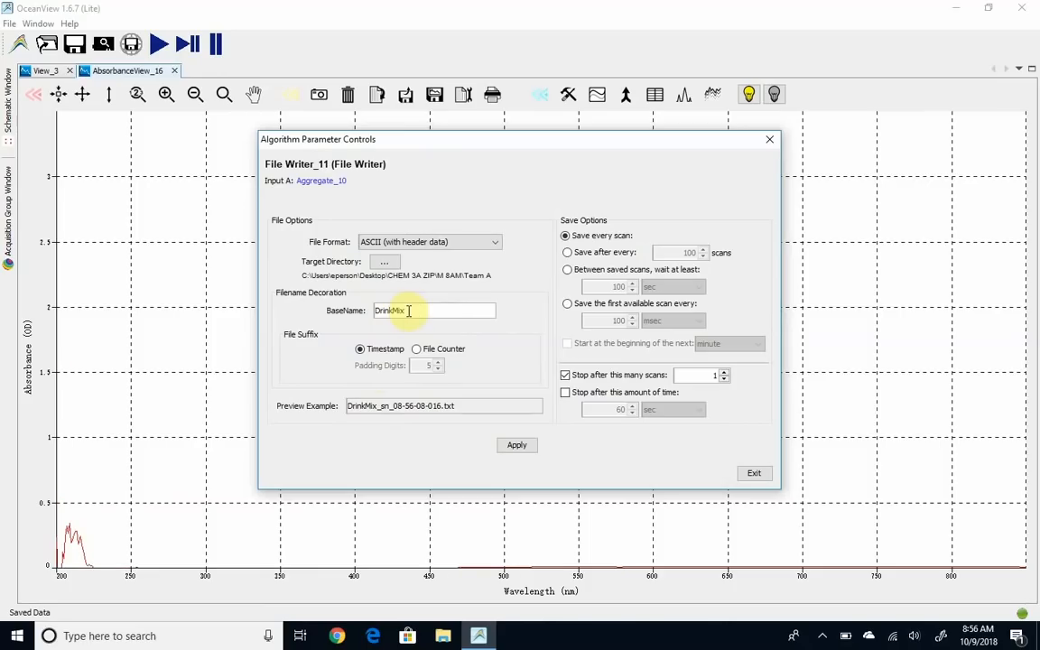
pyautogui.moveTo(376, 411)
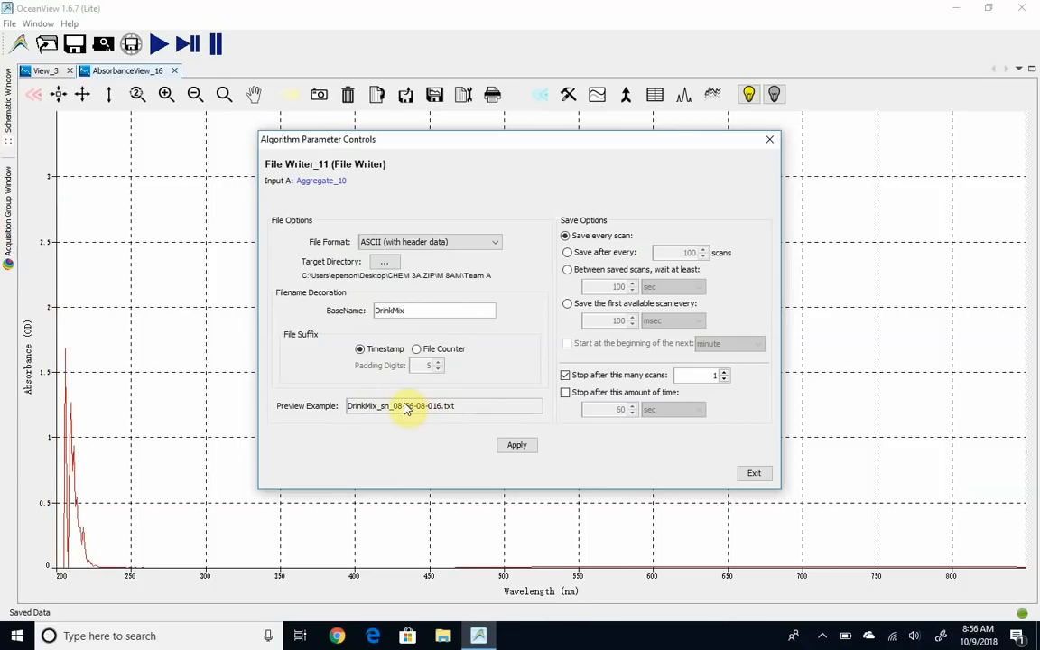
pyautogui.click(517, 444)
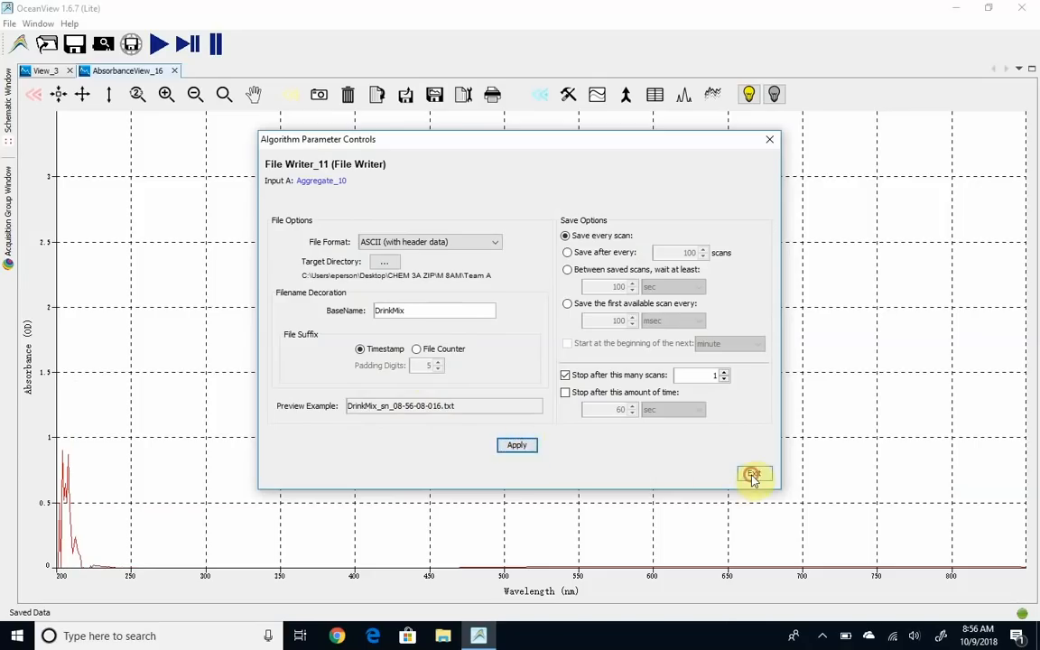
pyautogui.click(754, 476)
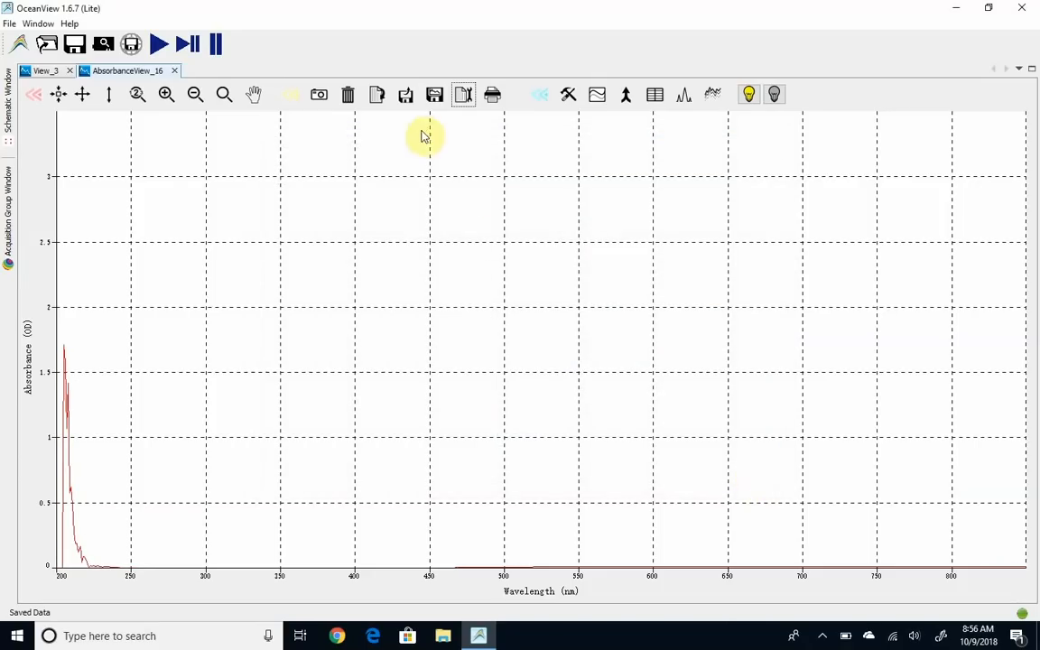
pyautogui.moveTo(434, 95)
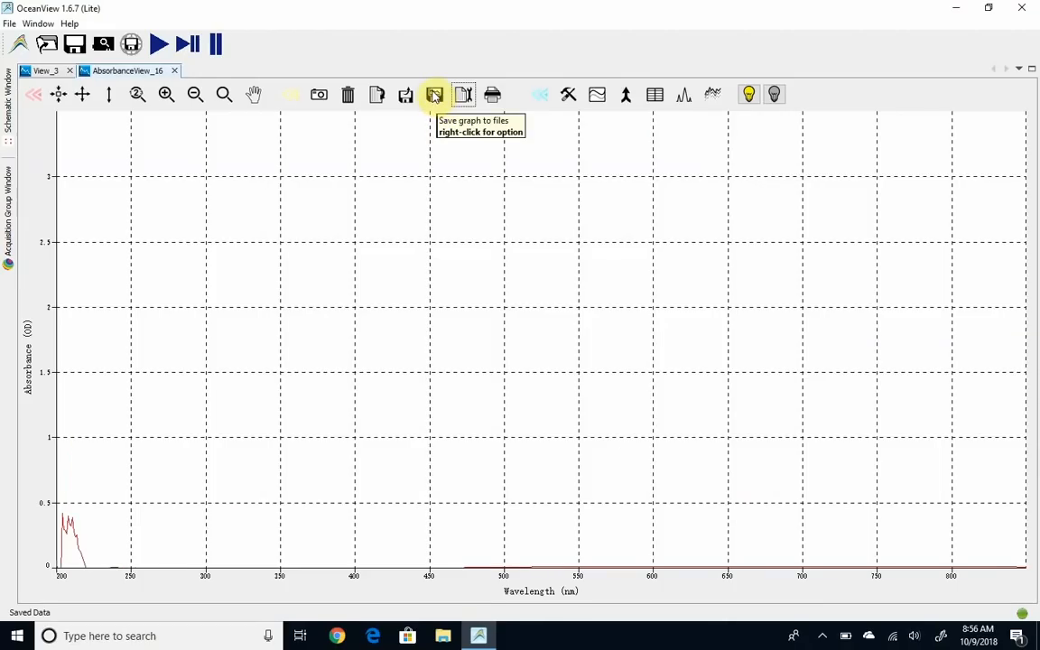
# Show the drink mix absorbance plot with its broad peak near 505 nm.
pyautogui.click(435, 94)
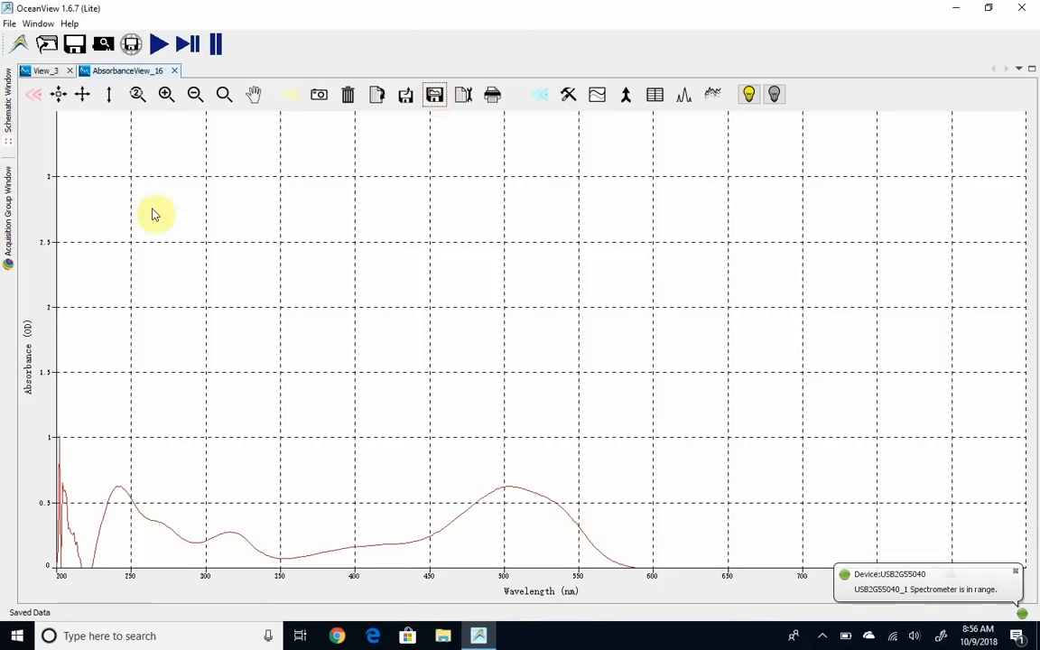
pyautogui.moveTo(474, 480)
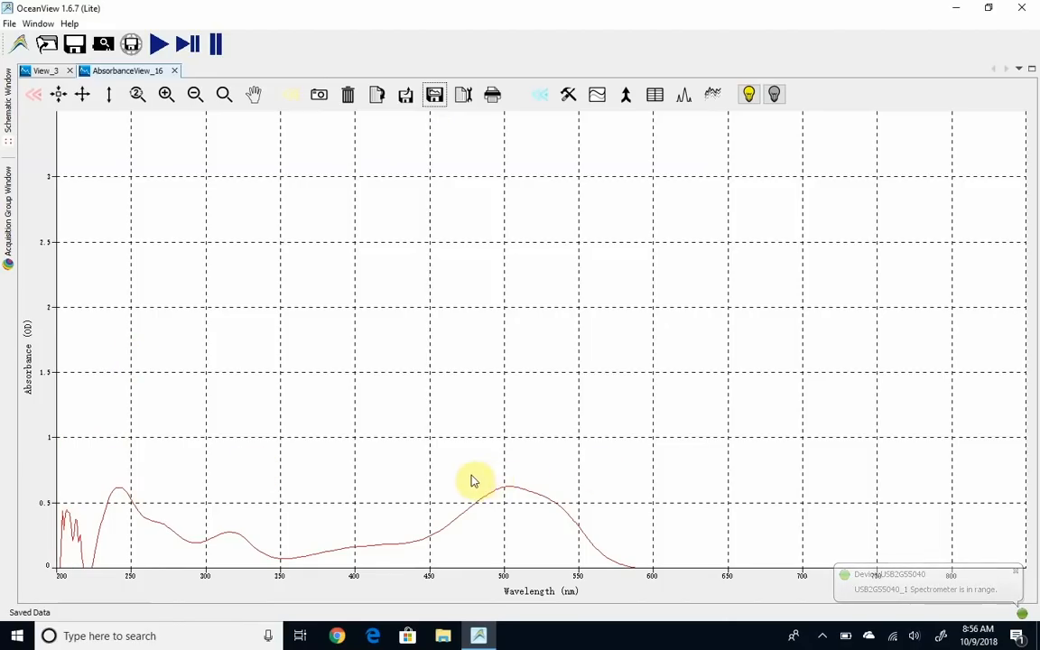
pyautogui.moveTo(515, 492)
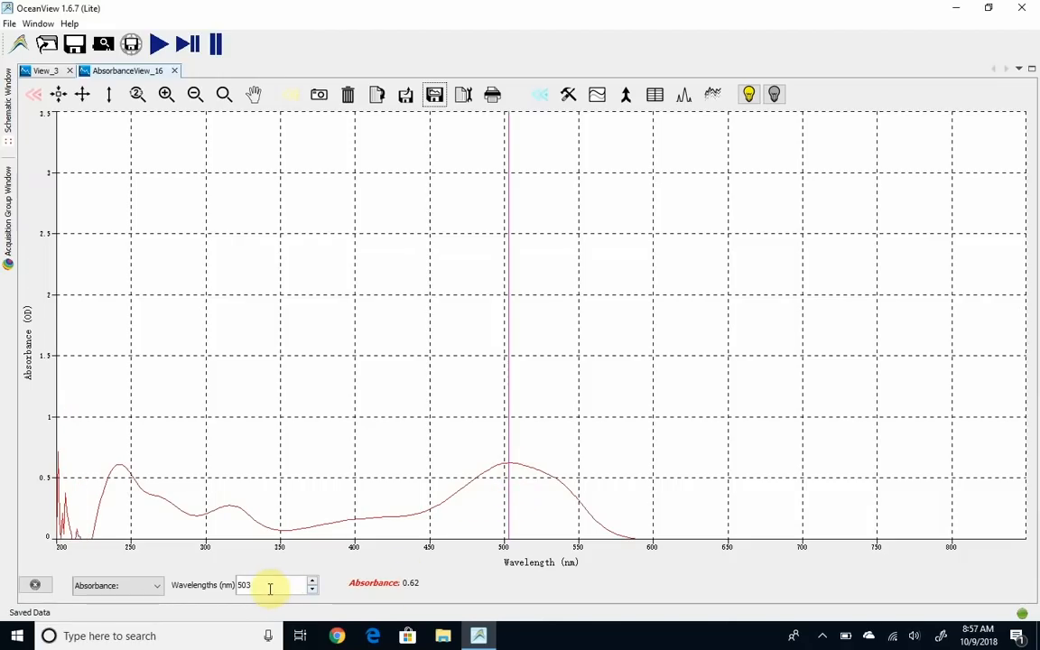
# Add a data cursor at the peak to read absorbance 0.62 at 502 nm.
pyautogui.rightClick(463, 495)
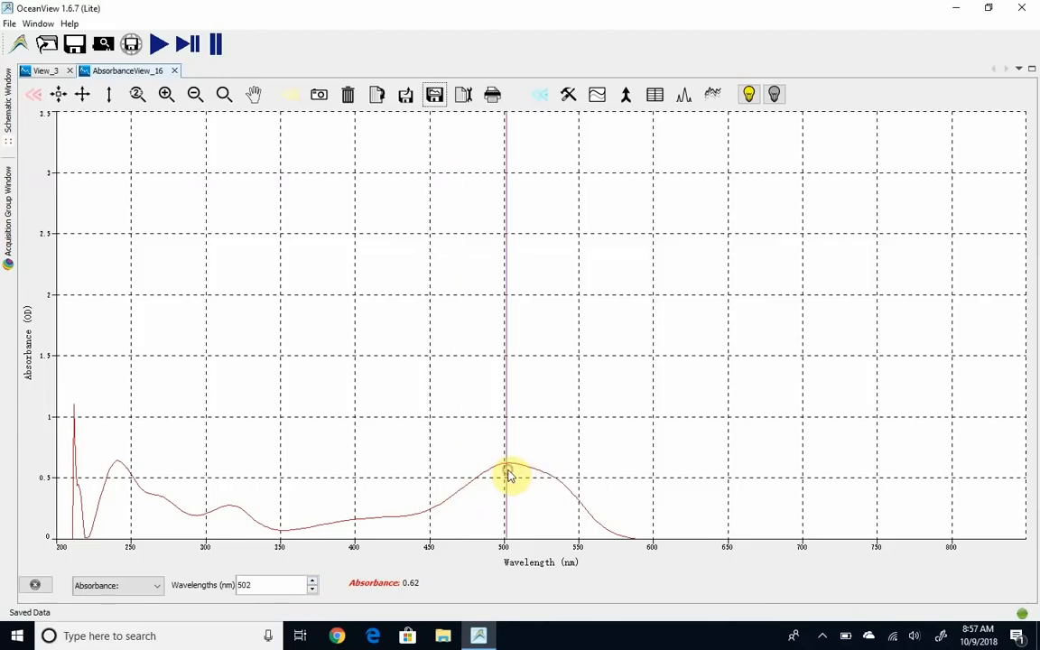
pyautogui.moveTo(513, 461)
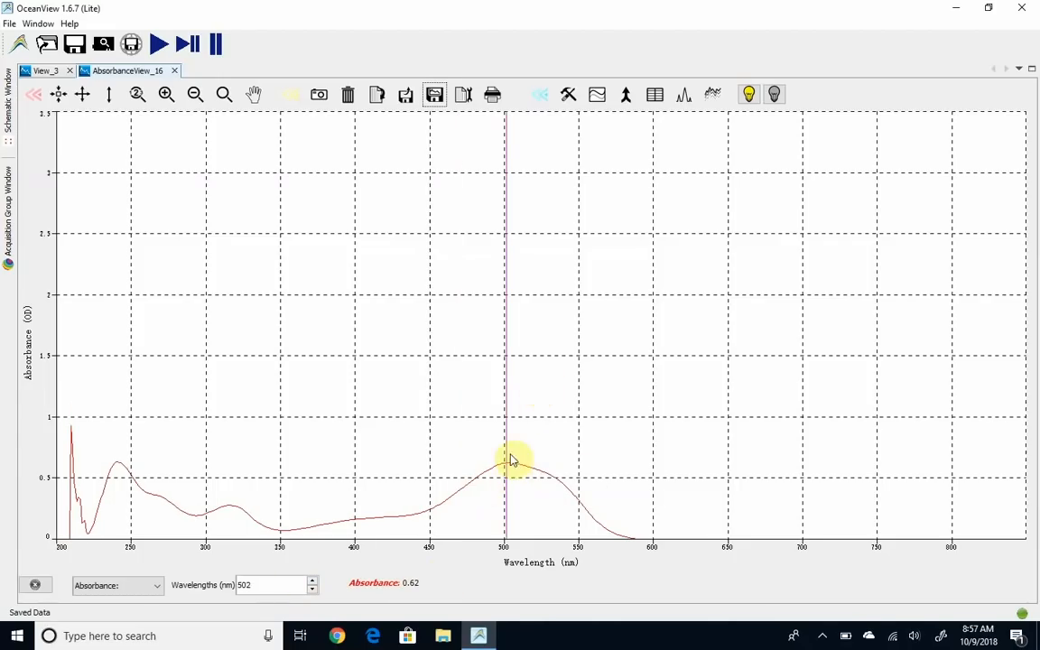
pyautogui.moveTo(517, 416)
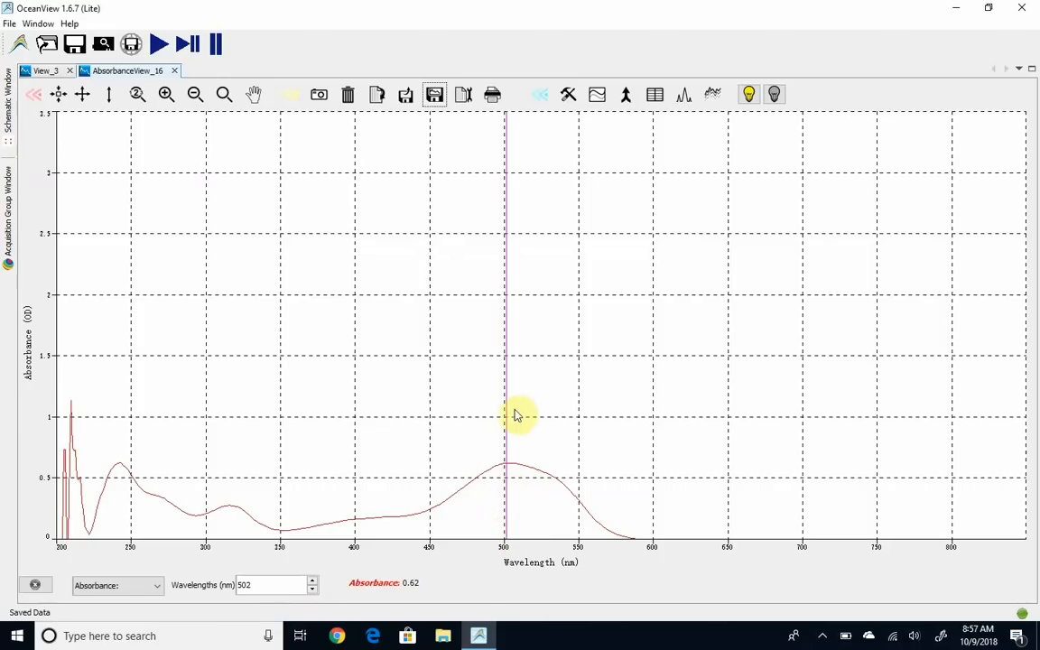
pyautogui.moveTo(506, 343)
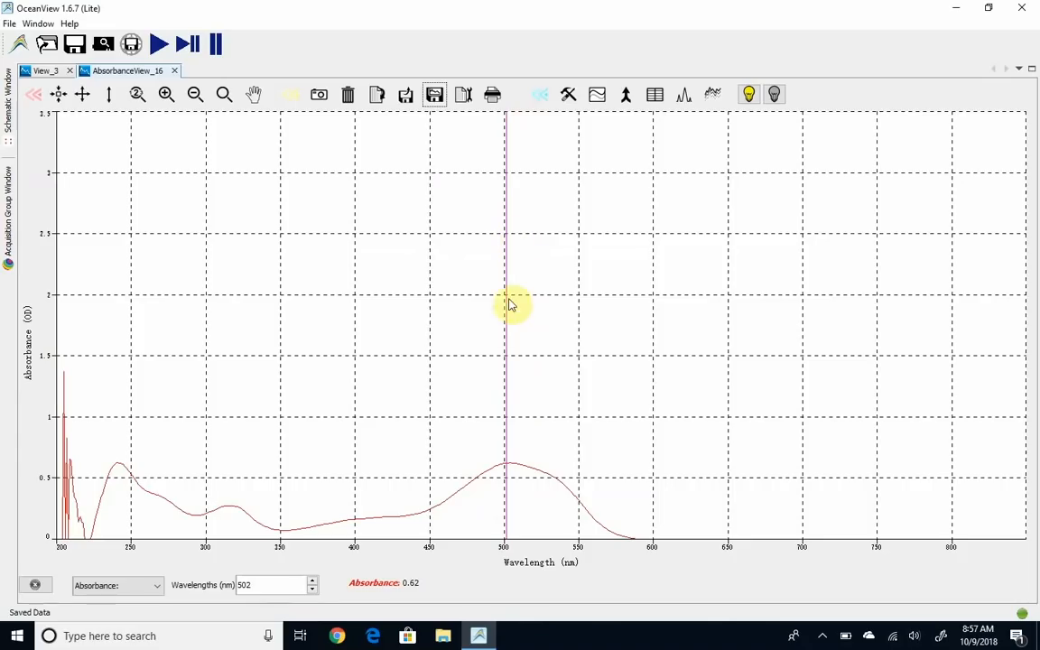
pyautogui.moveTo(506, 327)
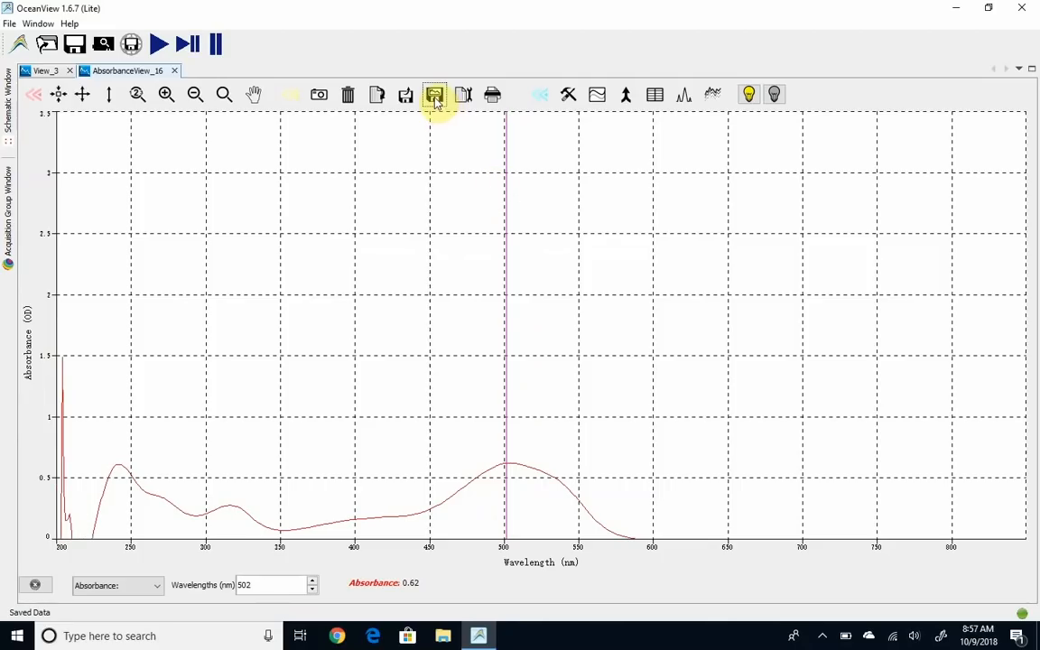
# Write the drink mix spectrum to file and launch File Explorer from the taskbar.
pyautogui.click(434, 93)
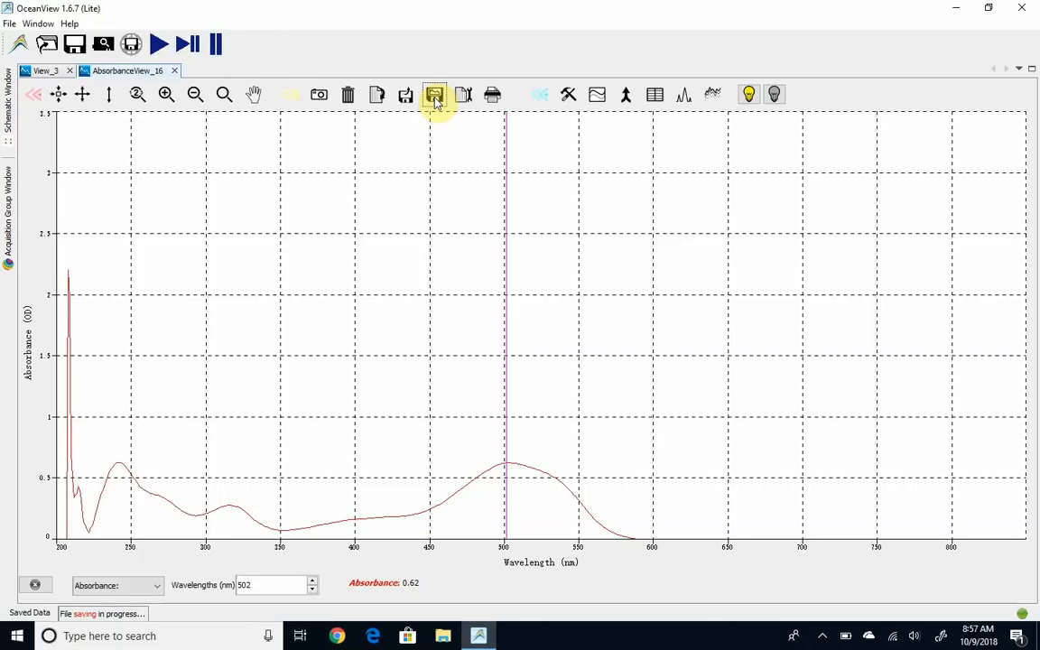
pyautogui.click(435, 94)
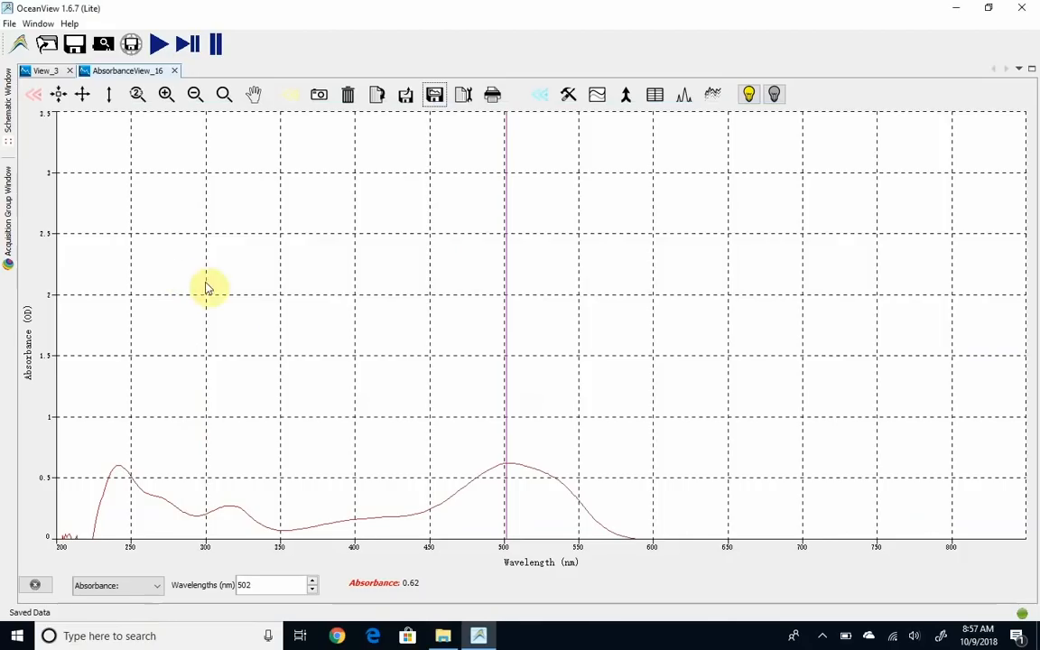
pyautogui.click(441, 636)
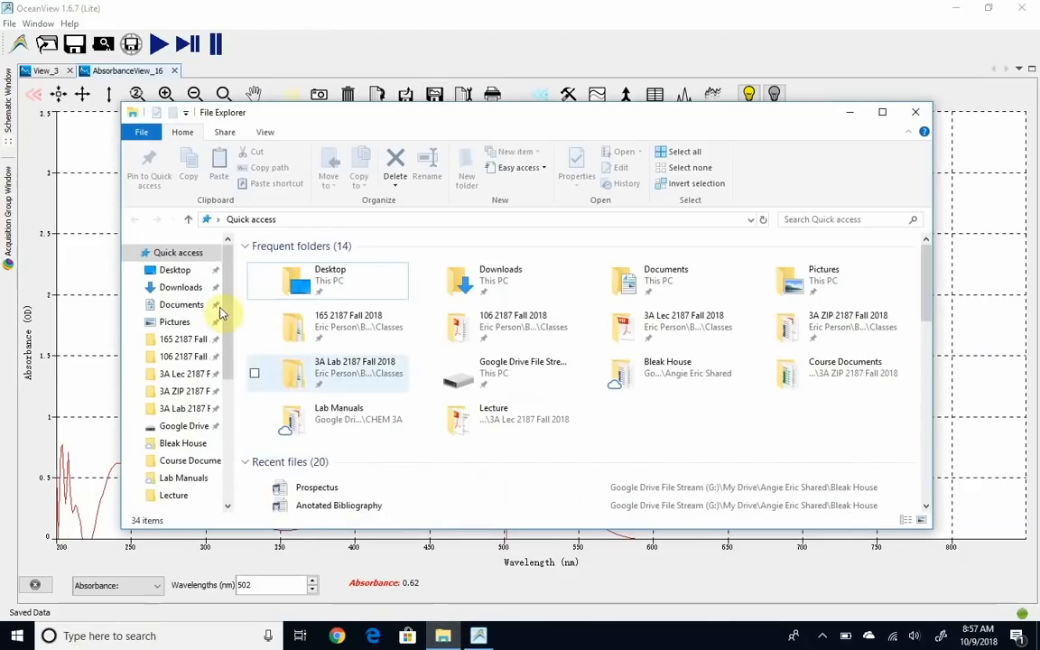
# Browse Desktop > CHEM 3A ZIP > M 8AM > Team A and open the earlier DrinkMix file.
pyautogui.click(174, 269)
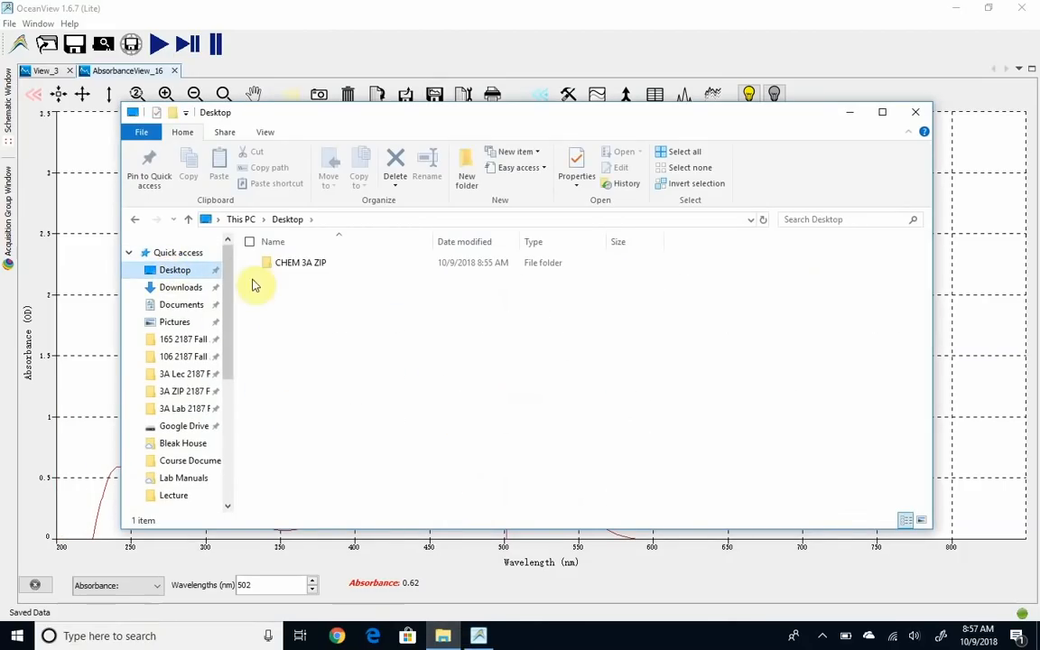
pyautogui.doubleClick(301, 261)
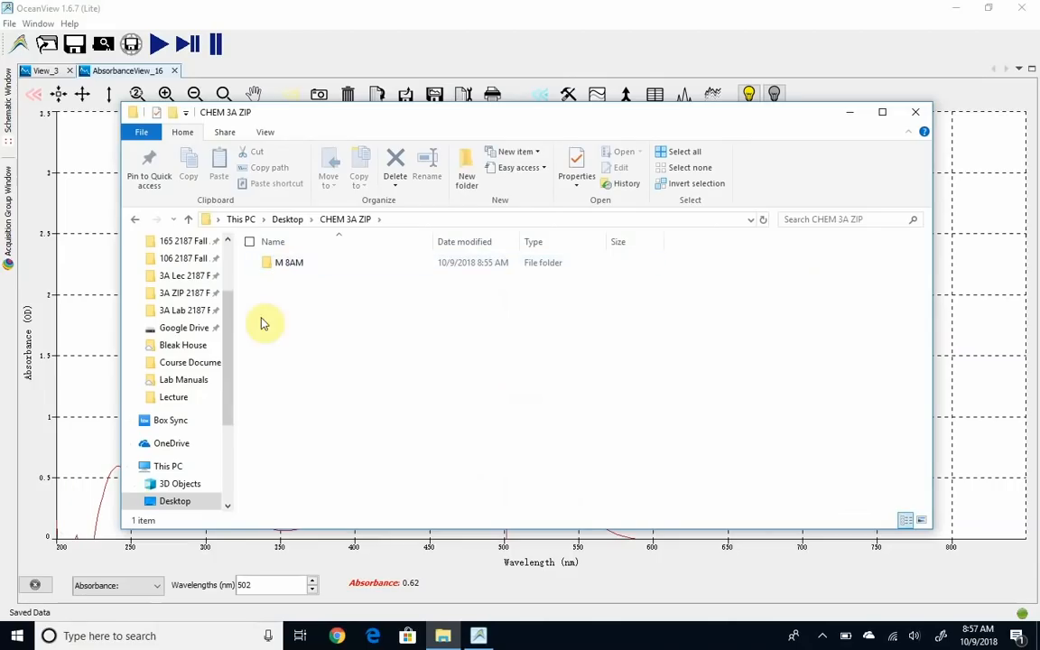
pyautogui.doubleClick(289, 261)
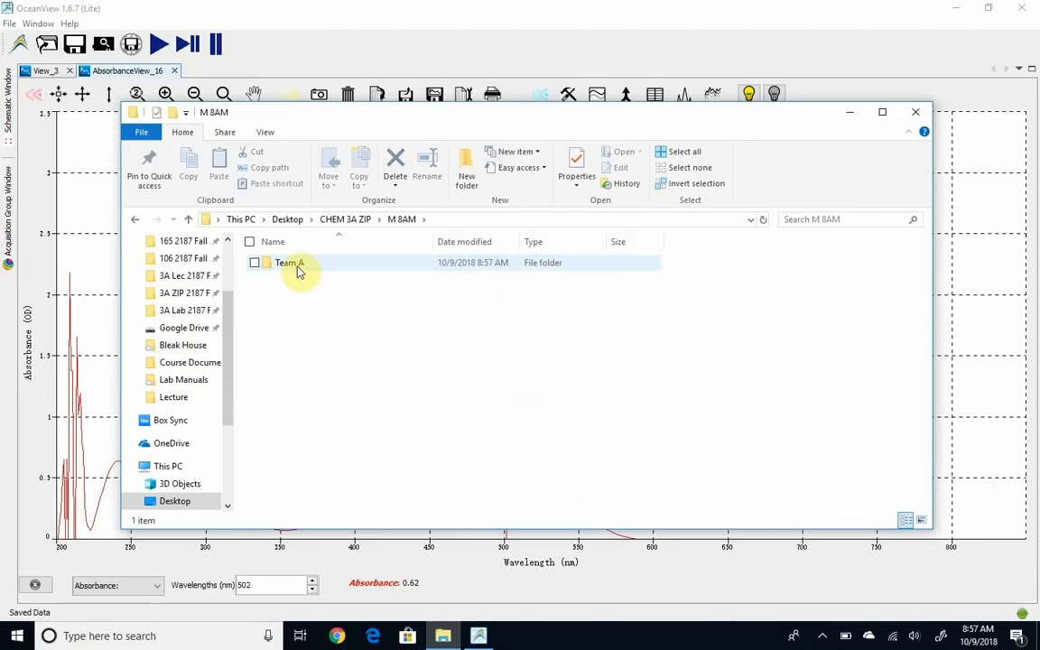
pyautogui.doubleClick(289, 262)
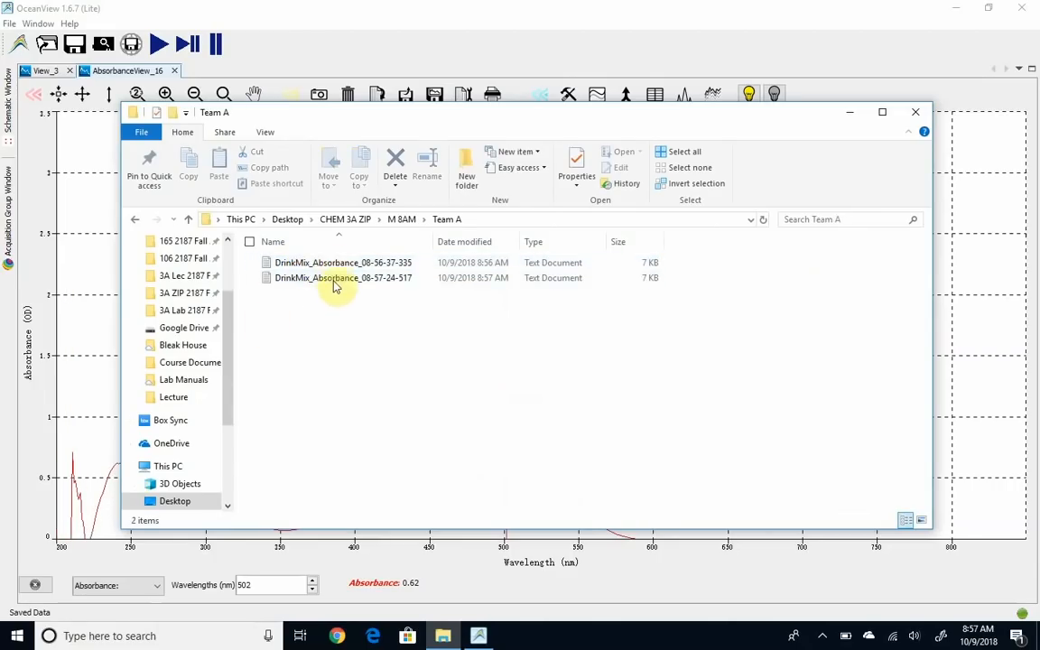
pyautogui.click(343, 263)
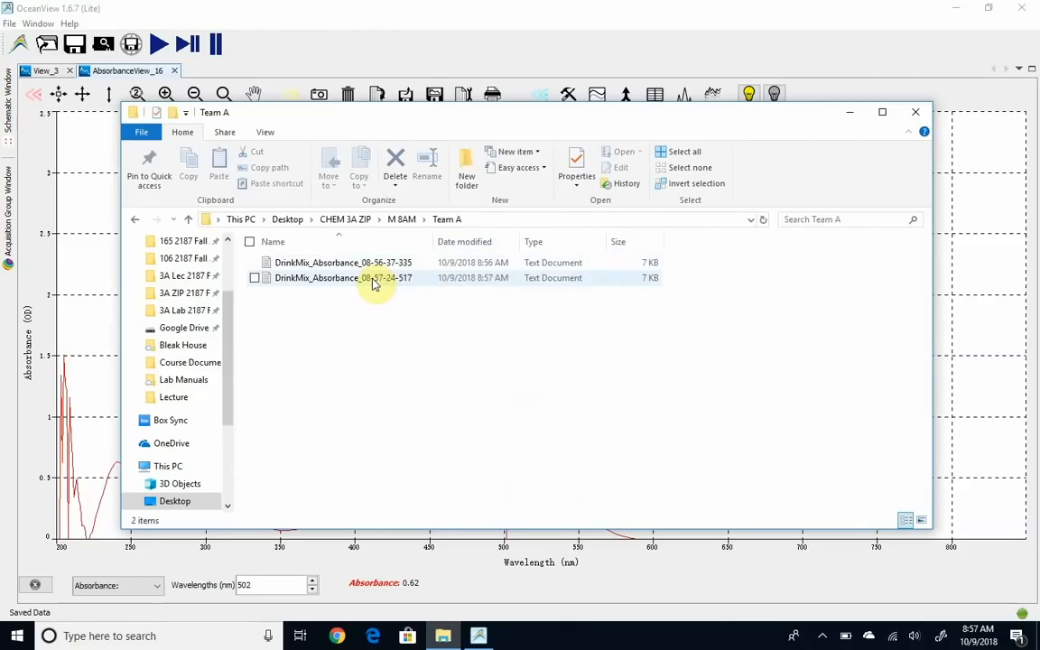
pyautogui.moveTo(374, 284)
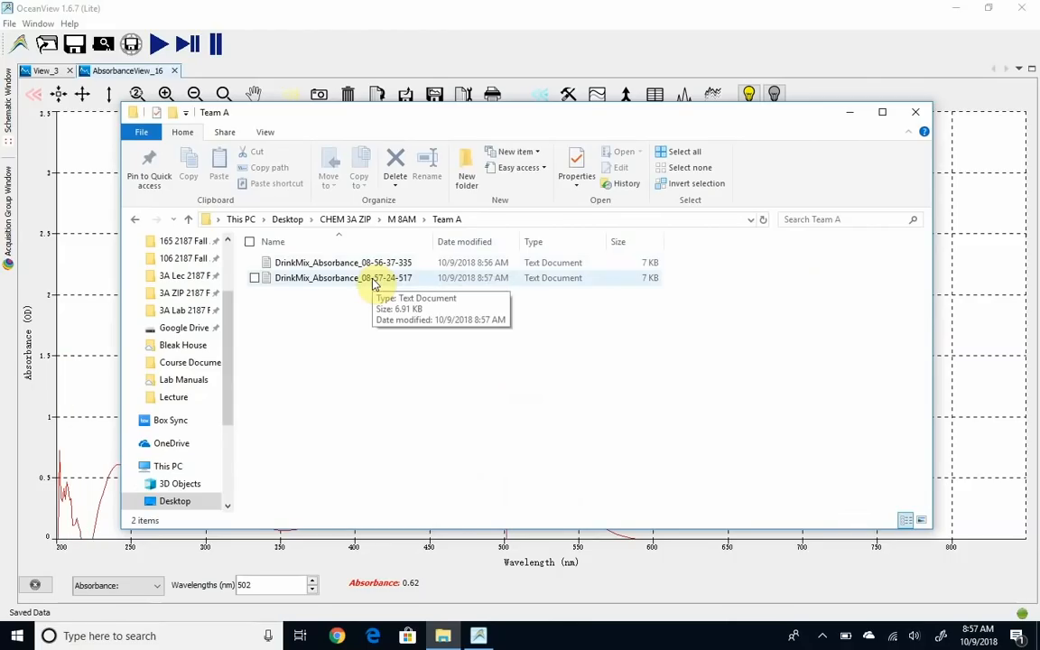
pyautogui.moveTo(293, 418)
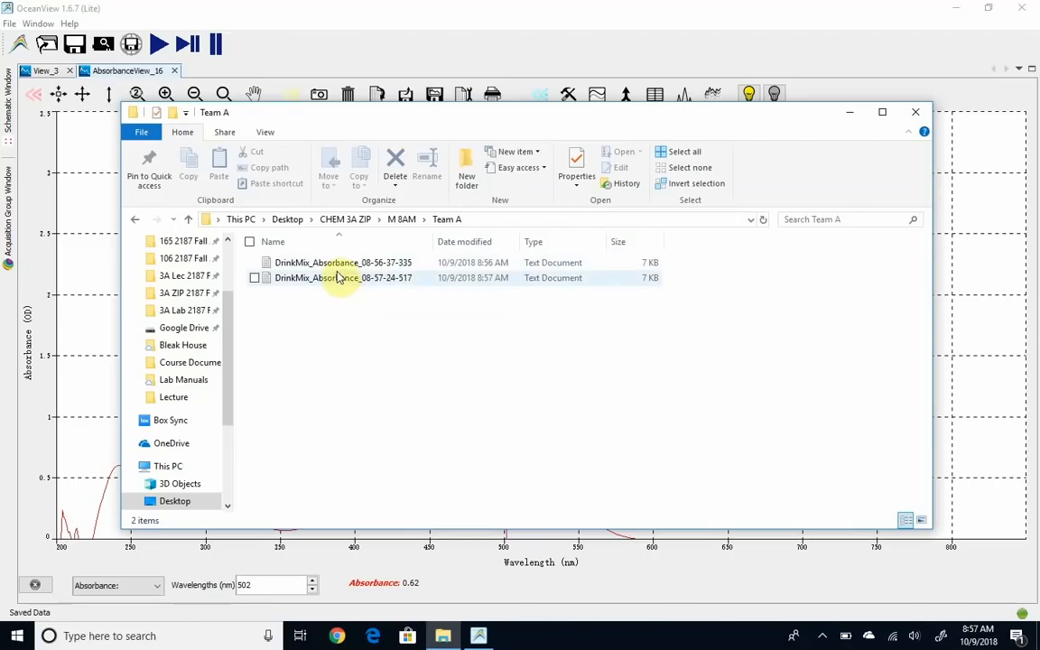
pyautogui.doubleClick(343, 262)
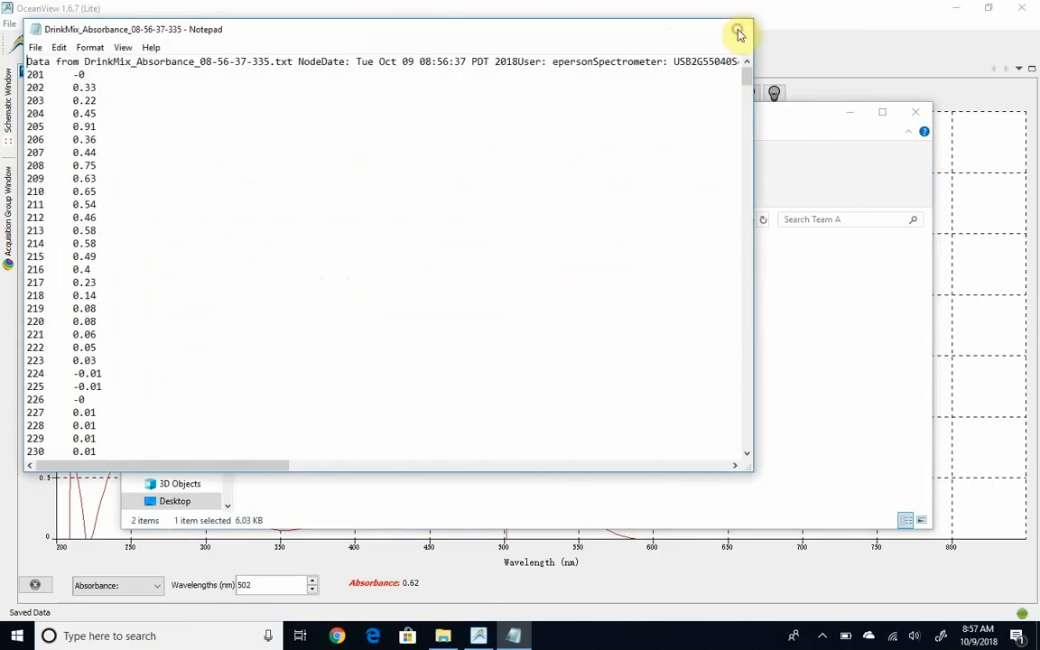
# Close the 08-56-37-335 DrinkMix file in Notepad after reviewing its data.
pyautogui.click(738, 32)
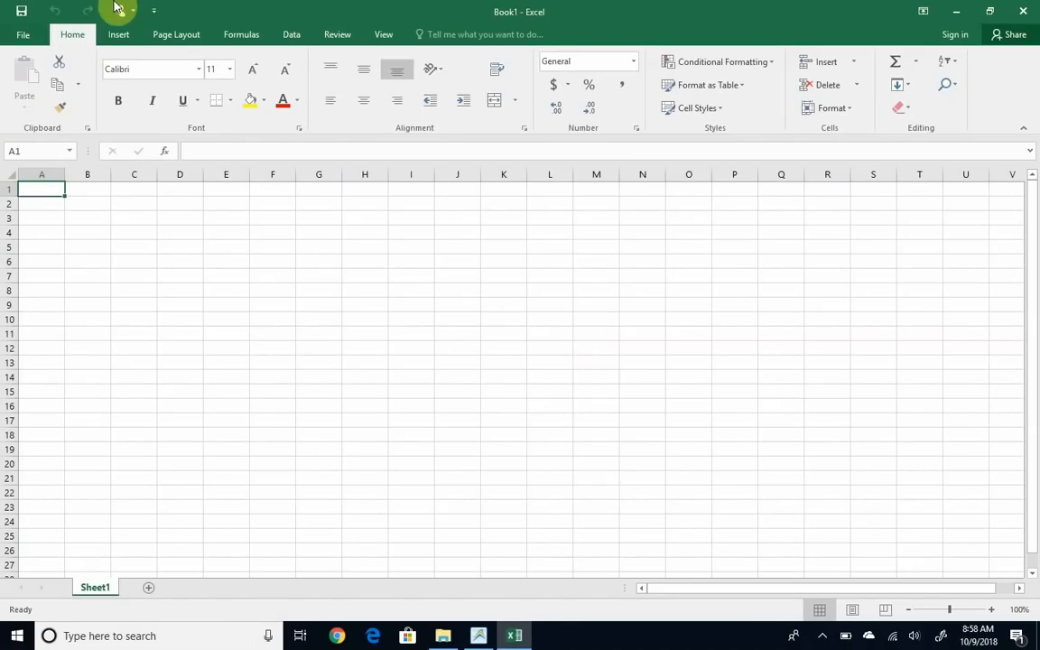
# Open DrinkMix_Absorbance_08-57-24-517 from M 8AM > Team A, showing All Files types.
pyautogui.click(23, 34)
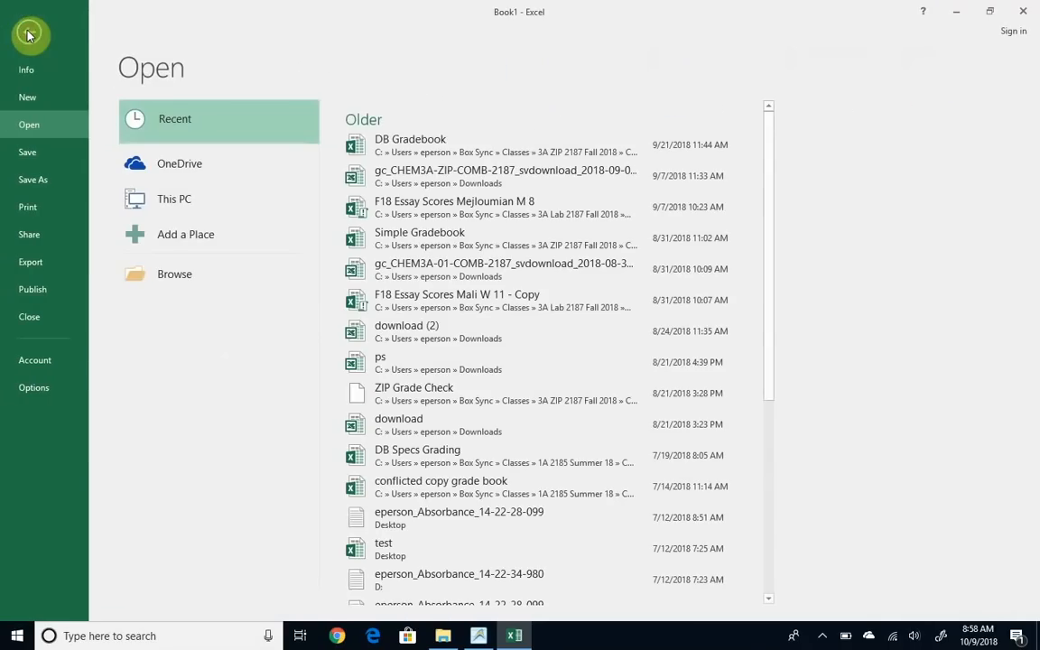
pyautogui.moveTo(183, 273)
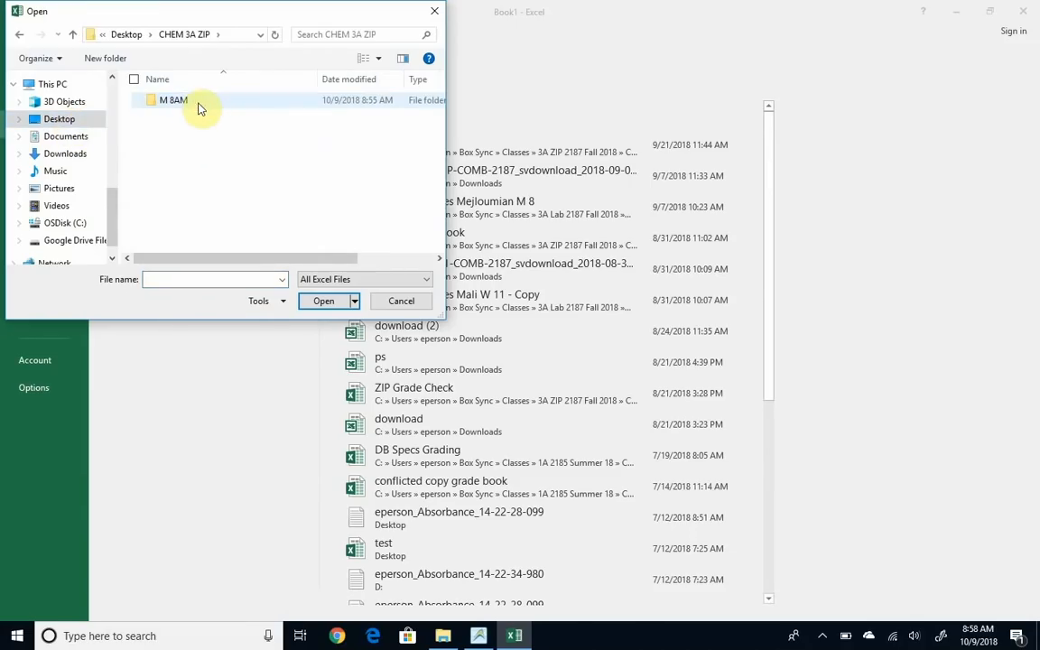
pyautogui.doubleClick(173, 99)
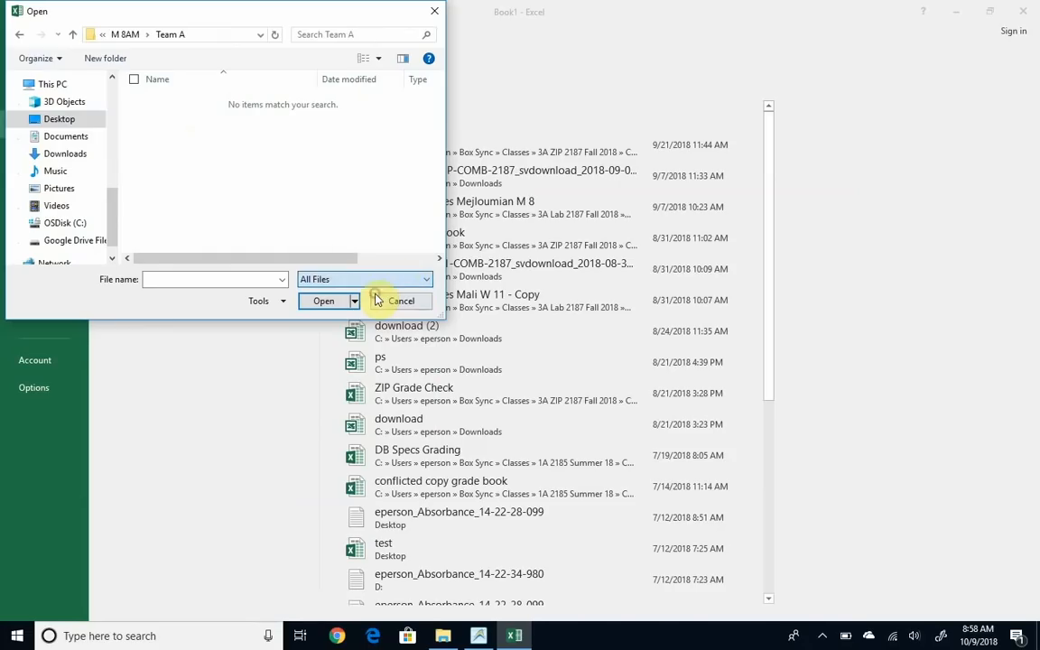
pyautogui.click(226, 100)
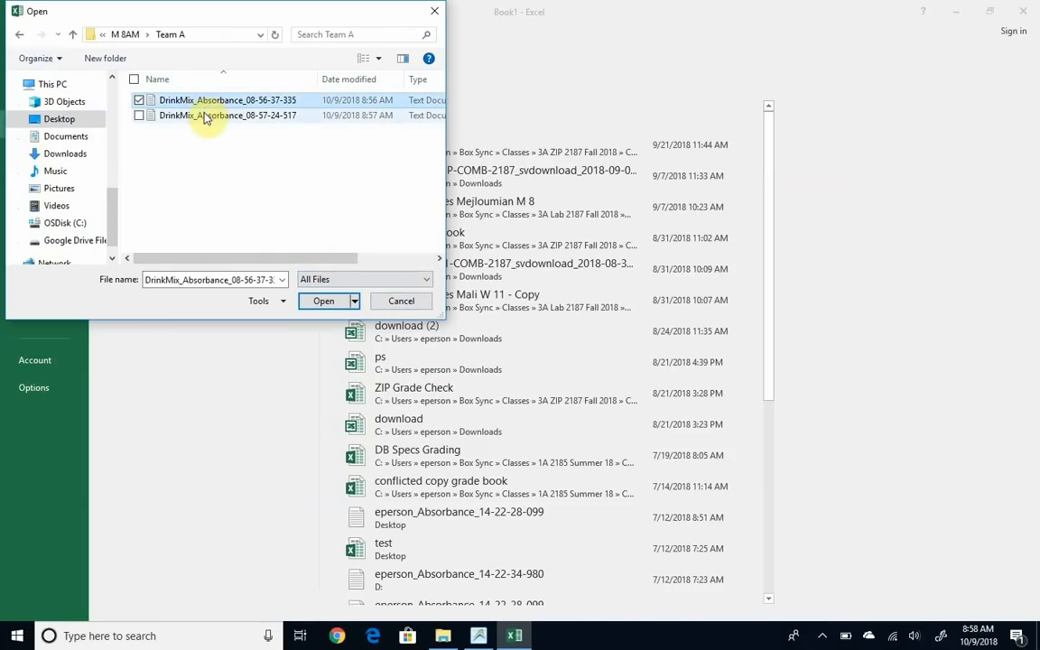
pyautogui.click(322, 300)
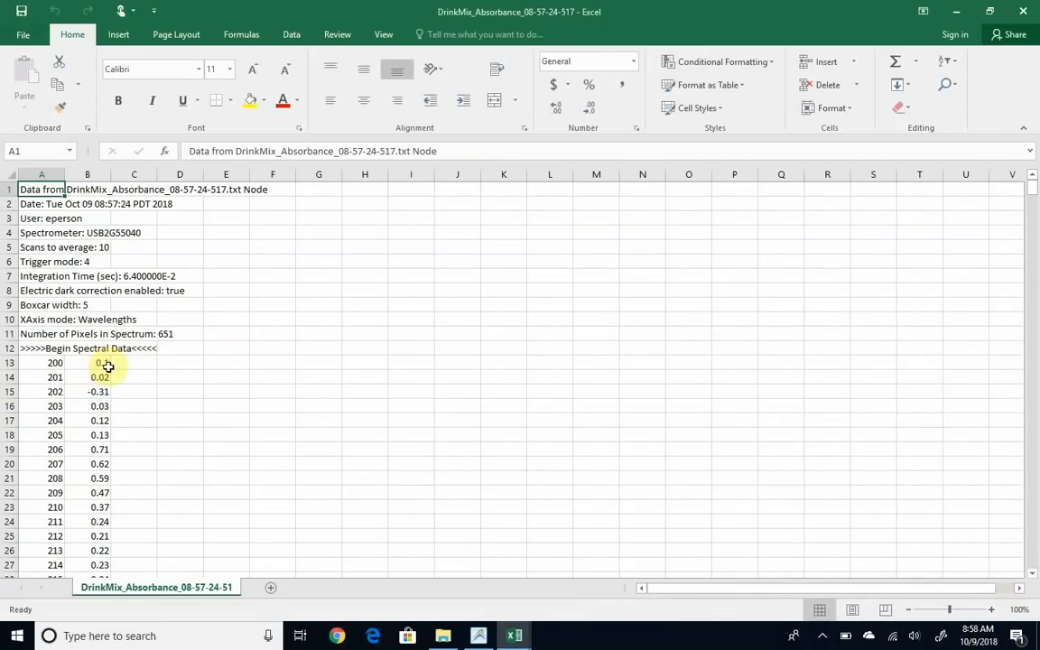
# Inspect the absorbance values in column B and the first wavelength, 200.
pyautogui.moveTo(87, 362); pyautogui.dragTo(87, 406)
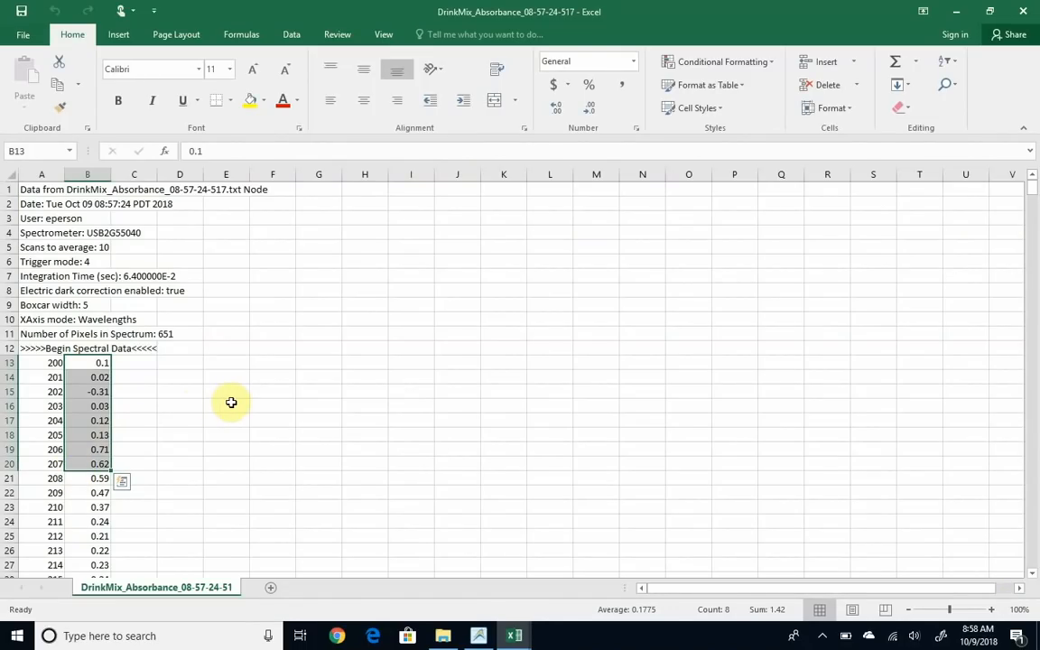
pyautogui.moveTo(38, 365)
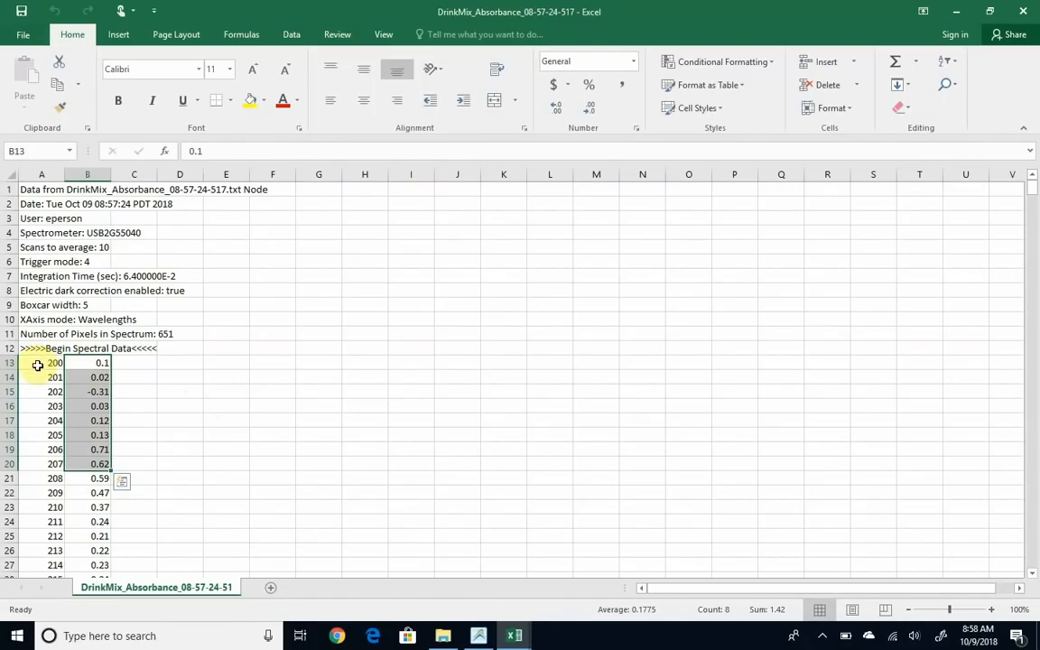
pyautogui.click(41, 362)
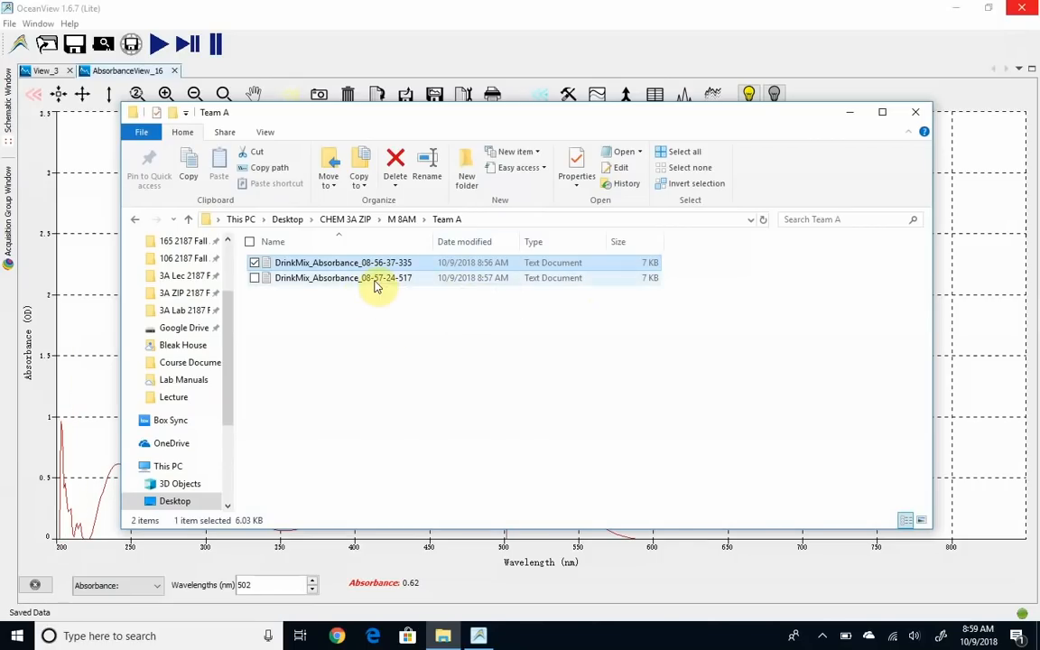
pyautogui.moveTo(377, 277)
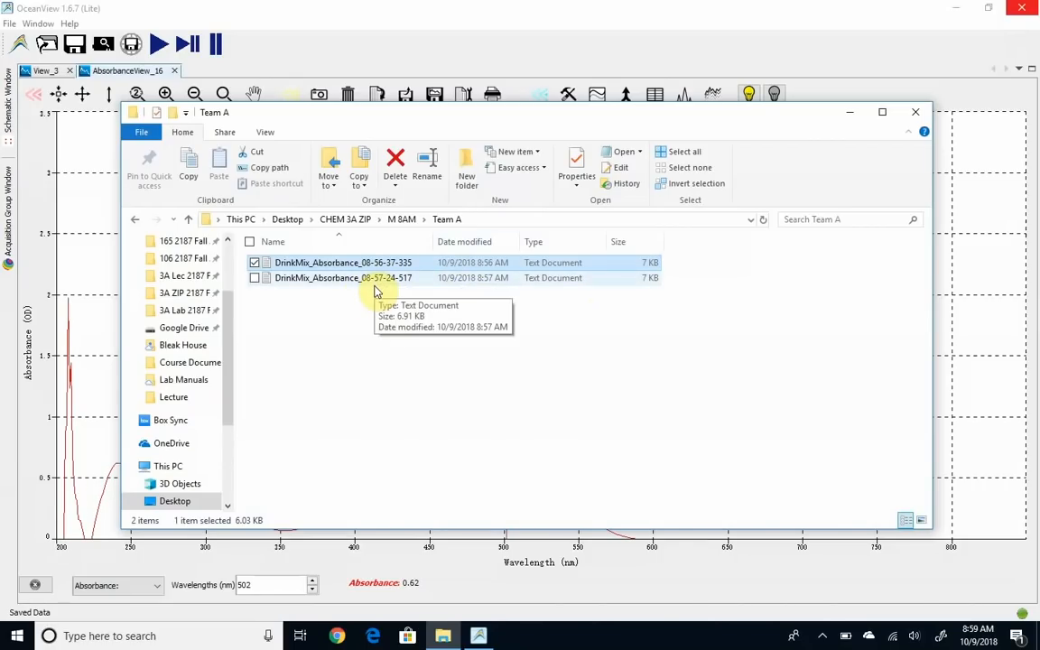
pyautogui.moveTo(342, 277)
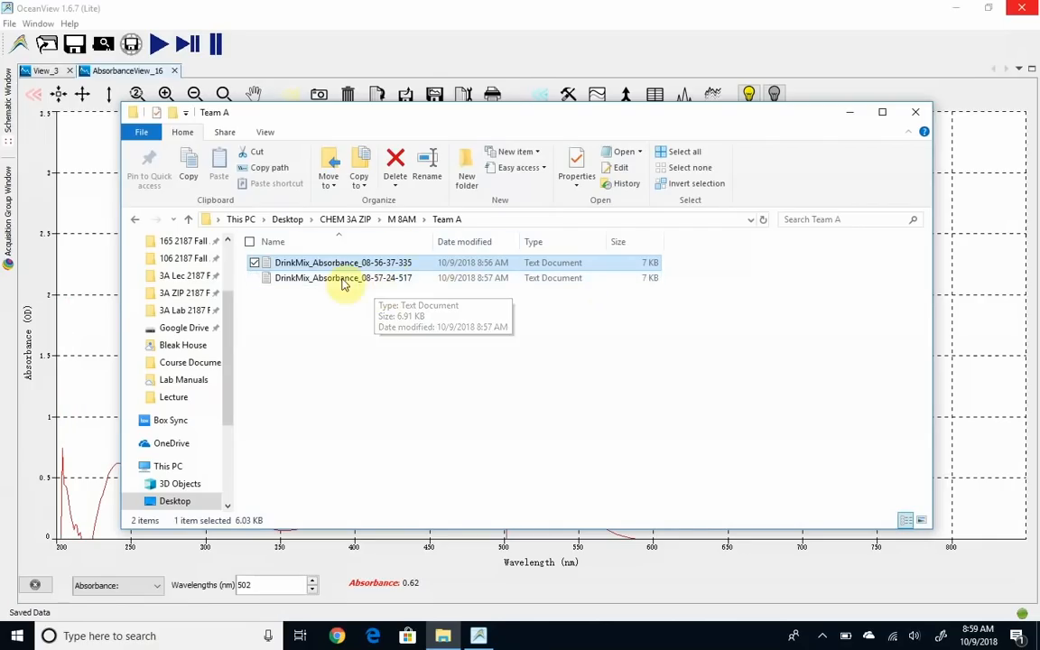
pyautogui.moveTo(334, 277)
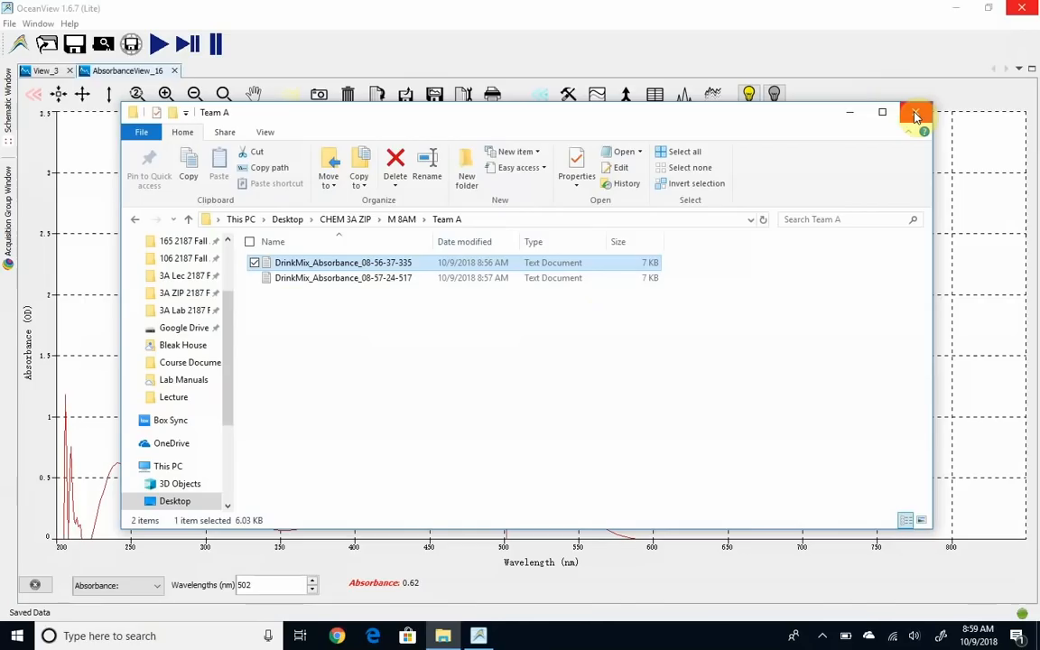
# Close the Team A File Explorer window.
pyautogui.click(915, 112)
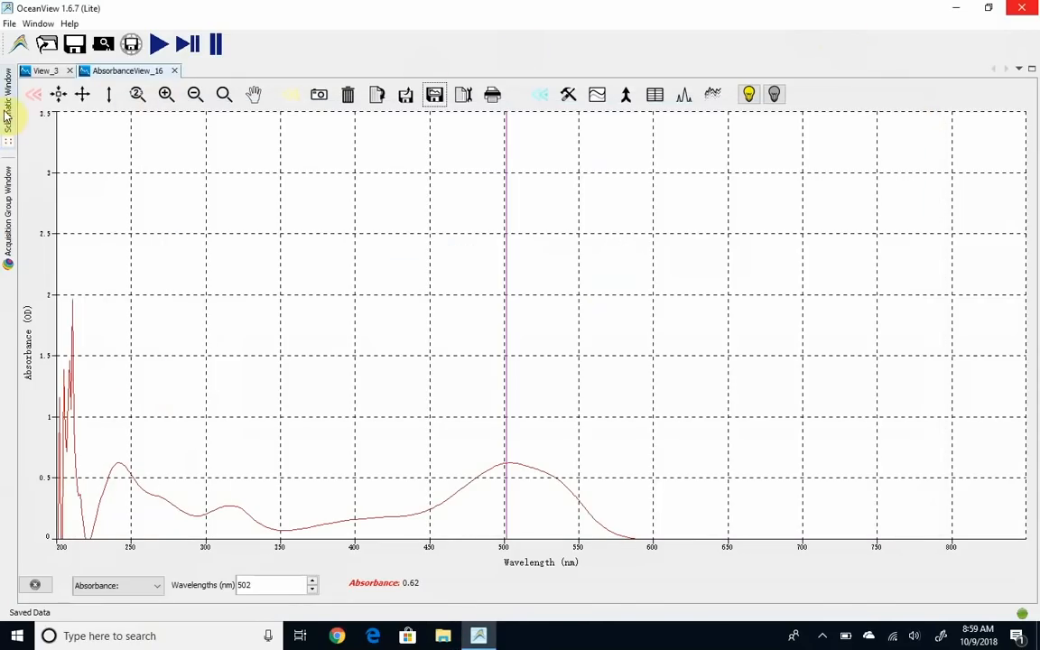
# Uncheck Strobe/Lamp Enable in the acquisition settings to turn the lamp off.
pyautogui.click(8, 108)
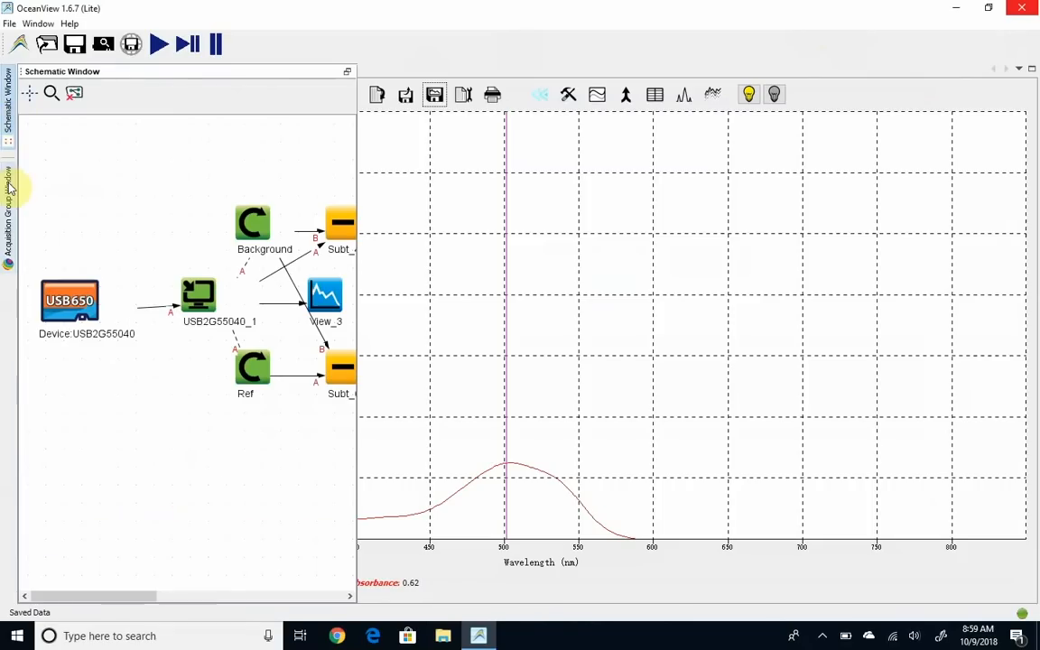
pyautogui.click(8, 212)
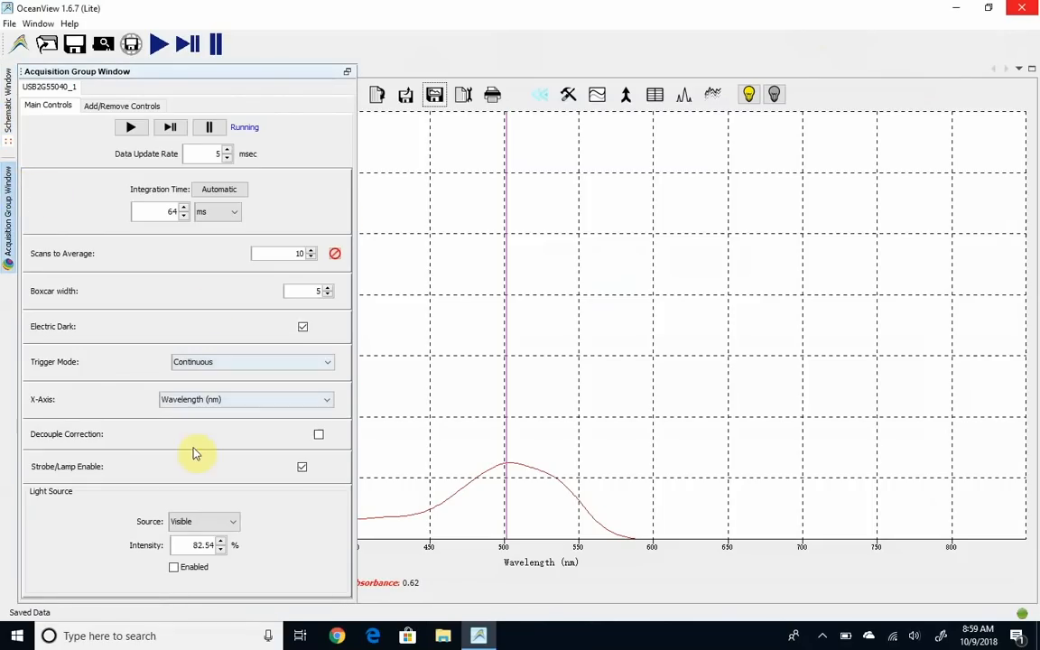
pyautogui.click(303, 467)
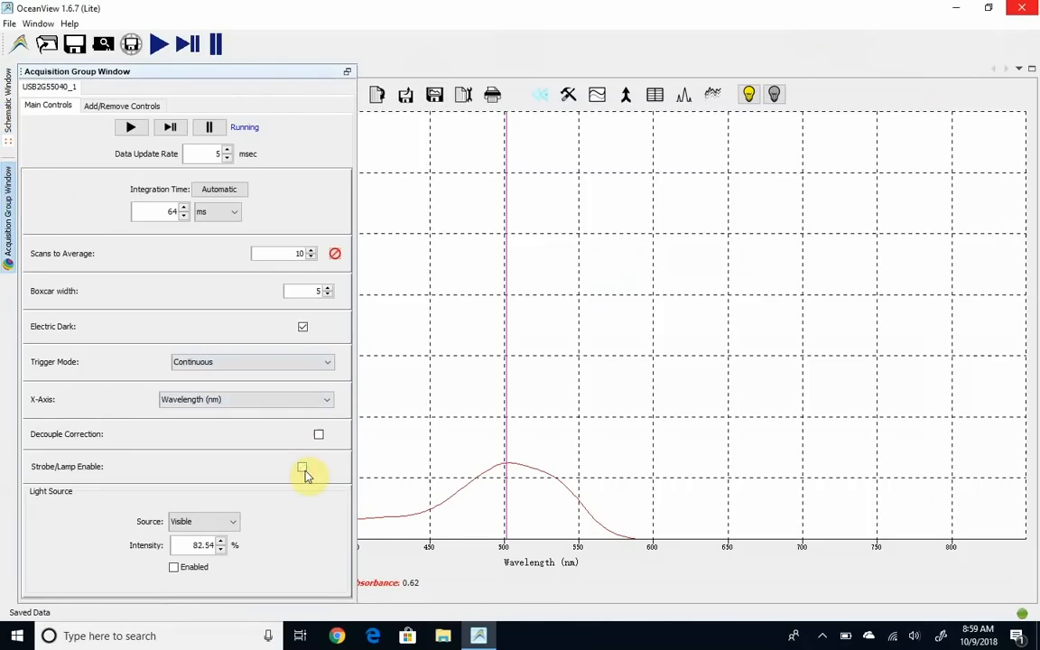
pyautogui.click(302, 467)
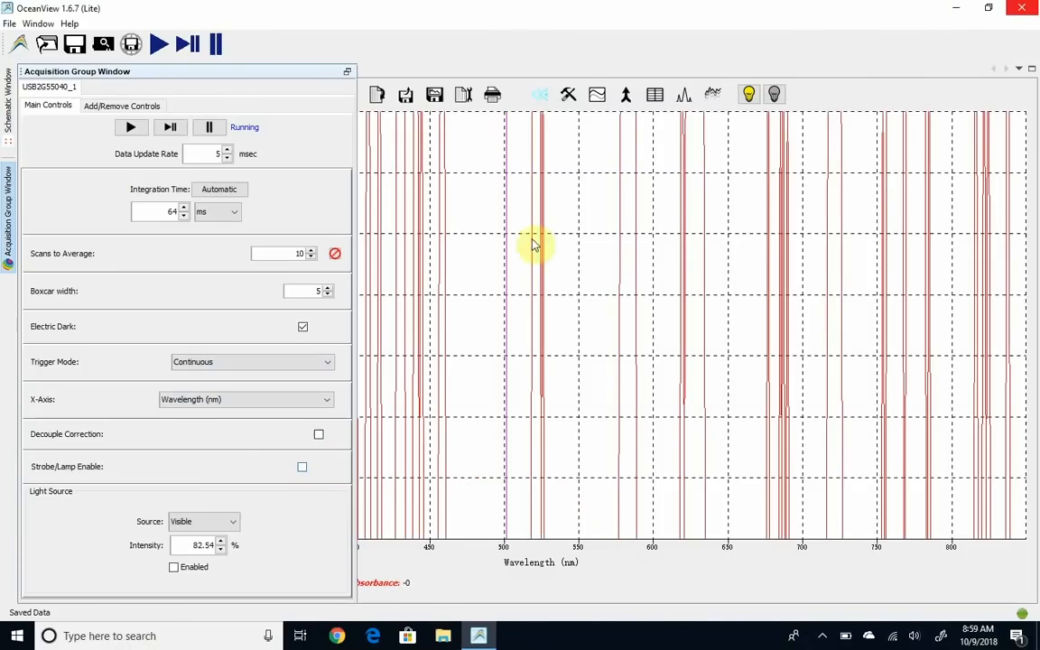